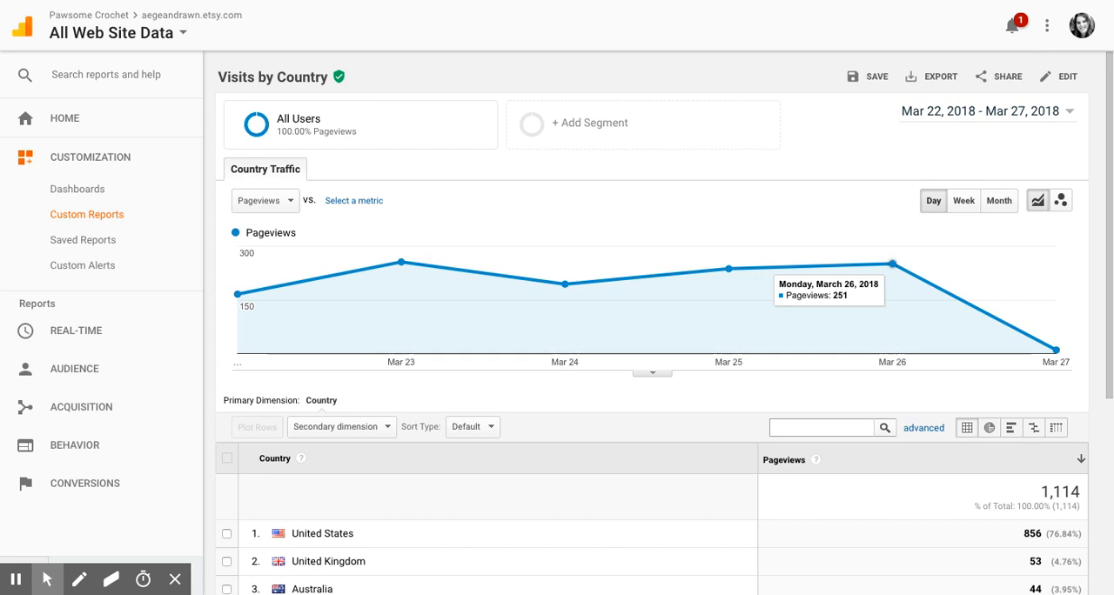
mouse_move(586, 236)
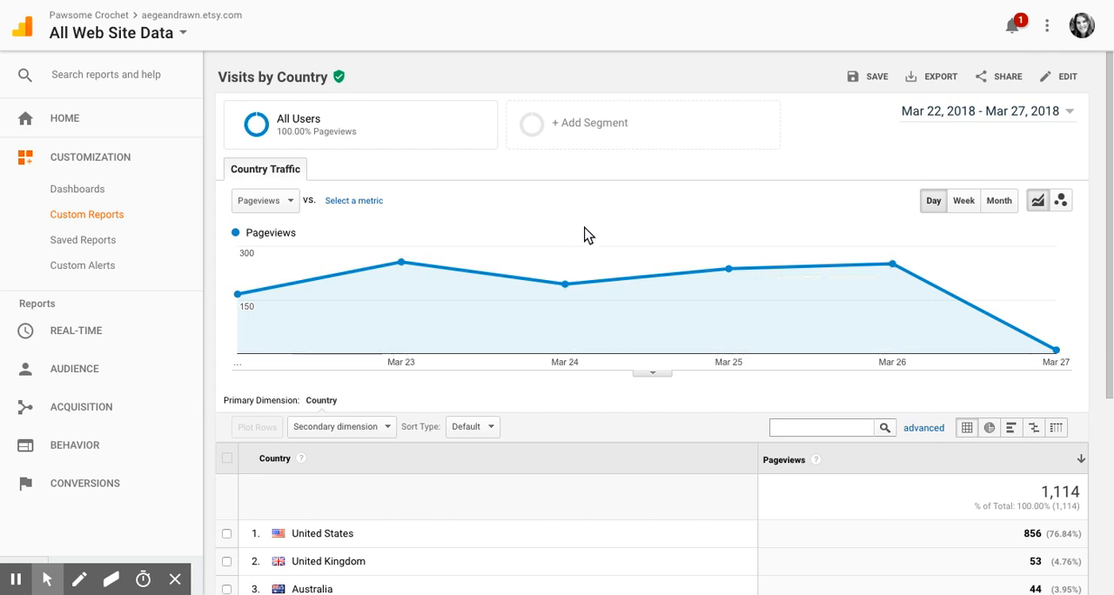
Step: Scroll the sidebar and open Customization > Custom Reports
scroll(down, 3)
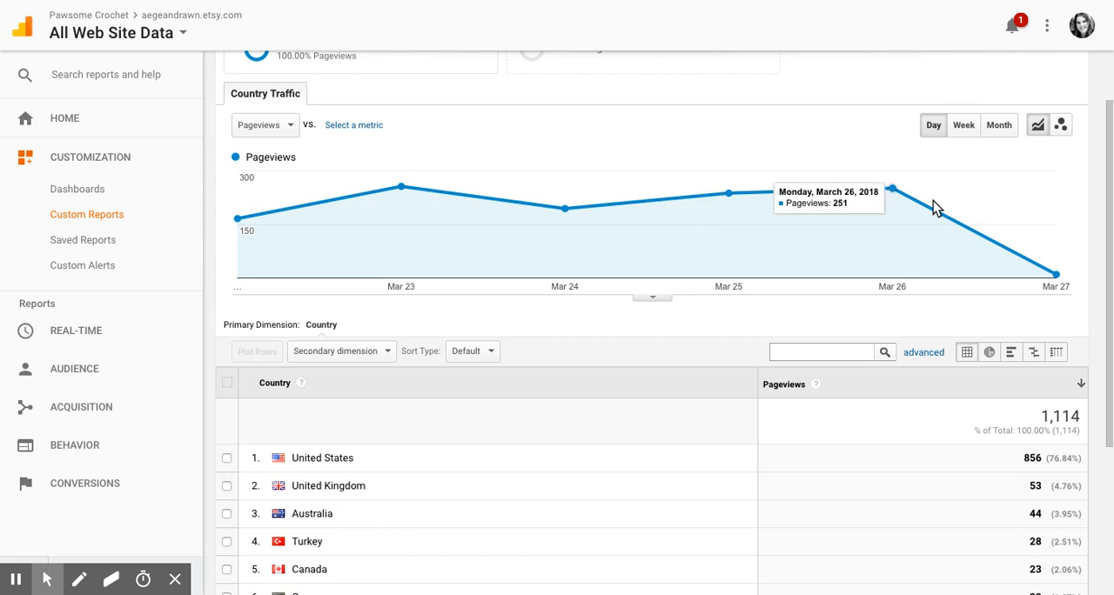
mouse_move(892, 254)
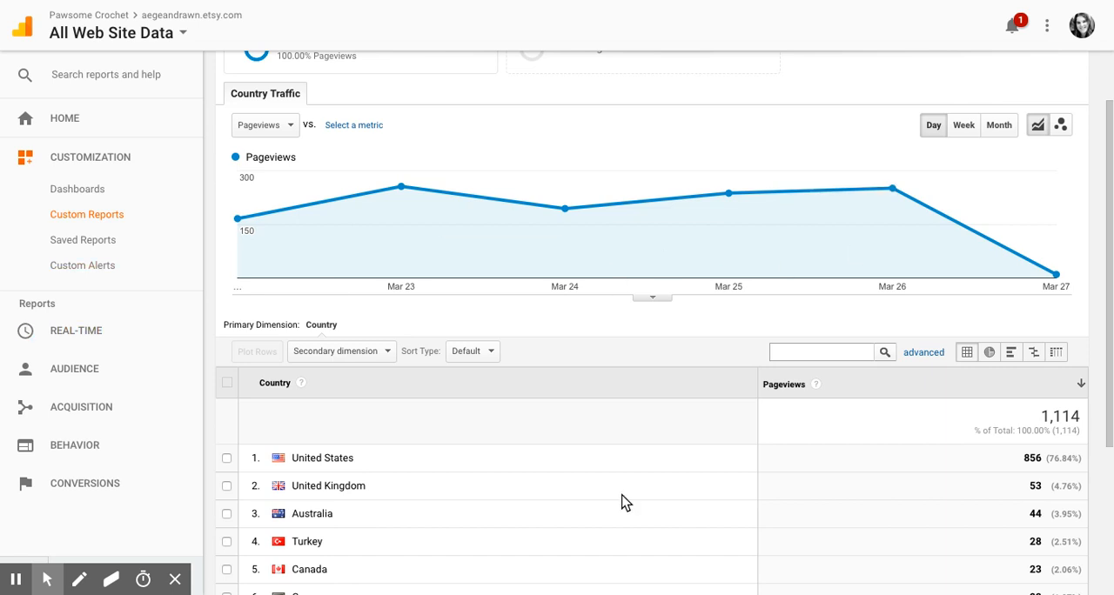
mouse_move(590, 361)
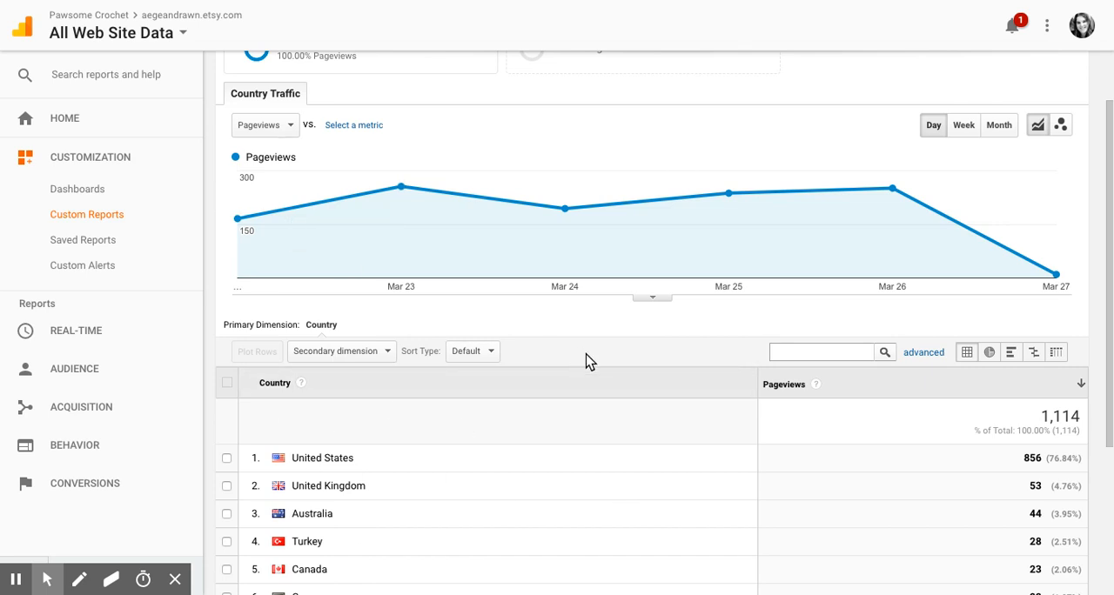
scroll(down, 3)
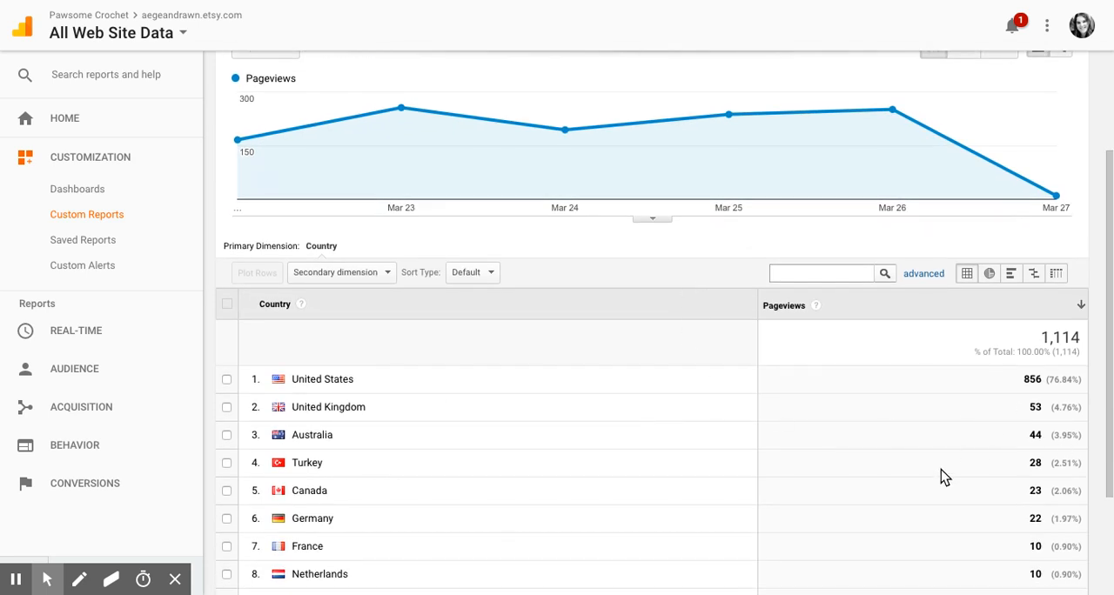
scroll(down, 3)
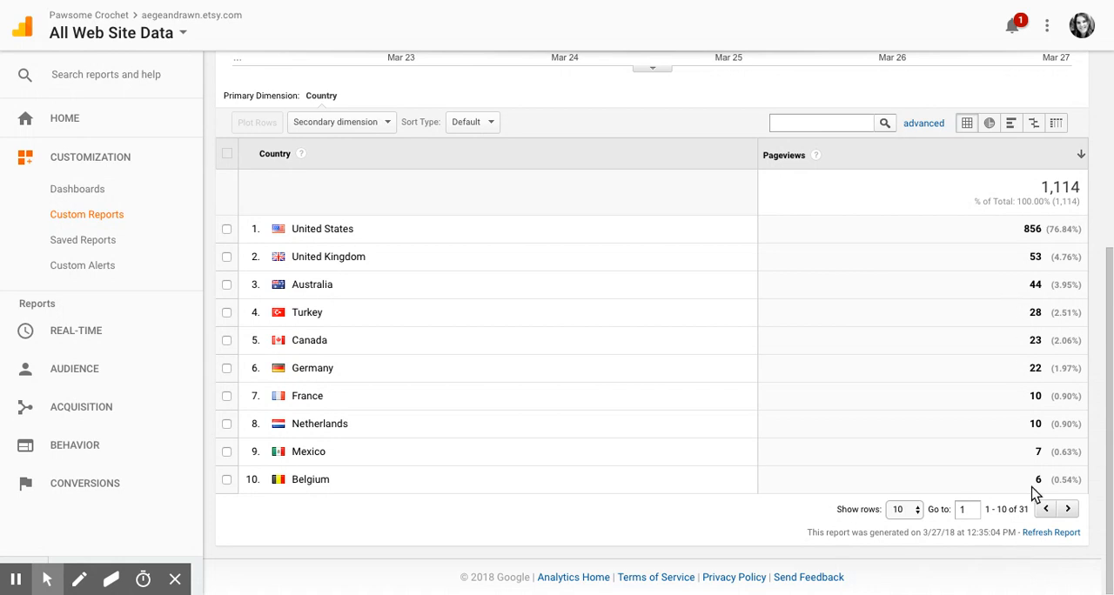
mouse_move(865, 403)
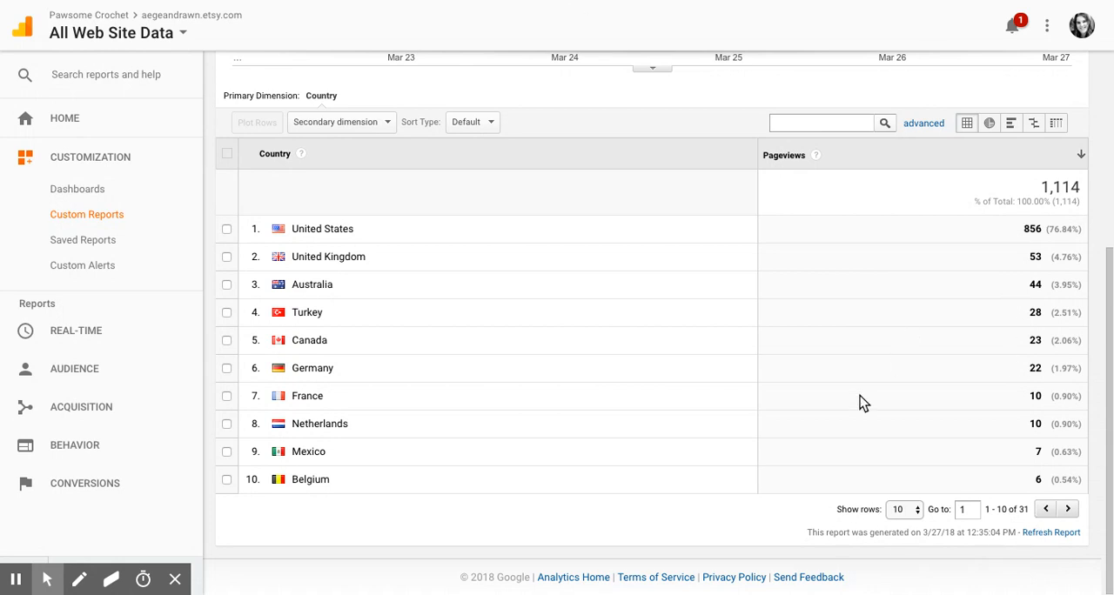
scroll(down, 3)
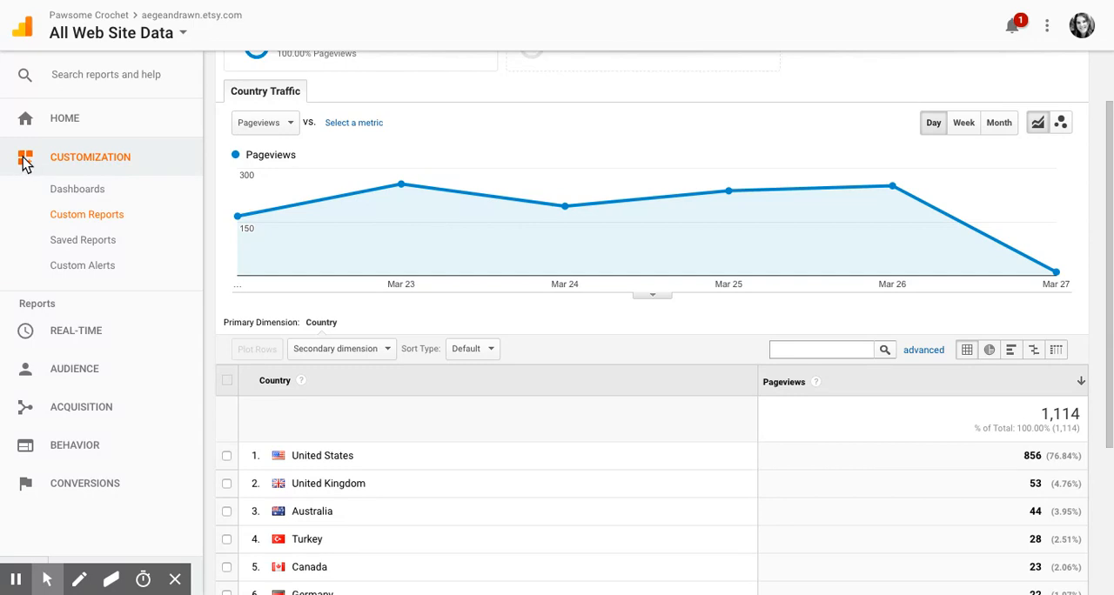
mouse_move(87, 214)
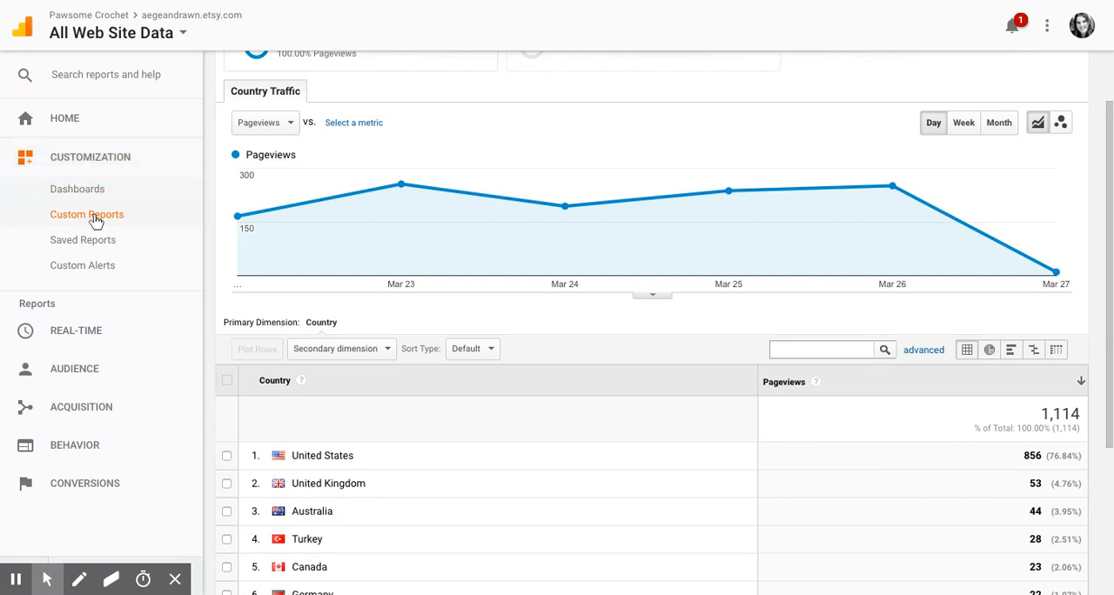
click(86, 214)
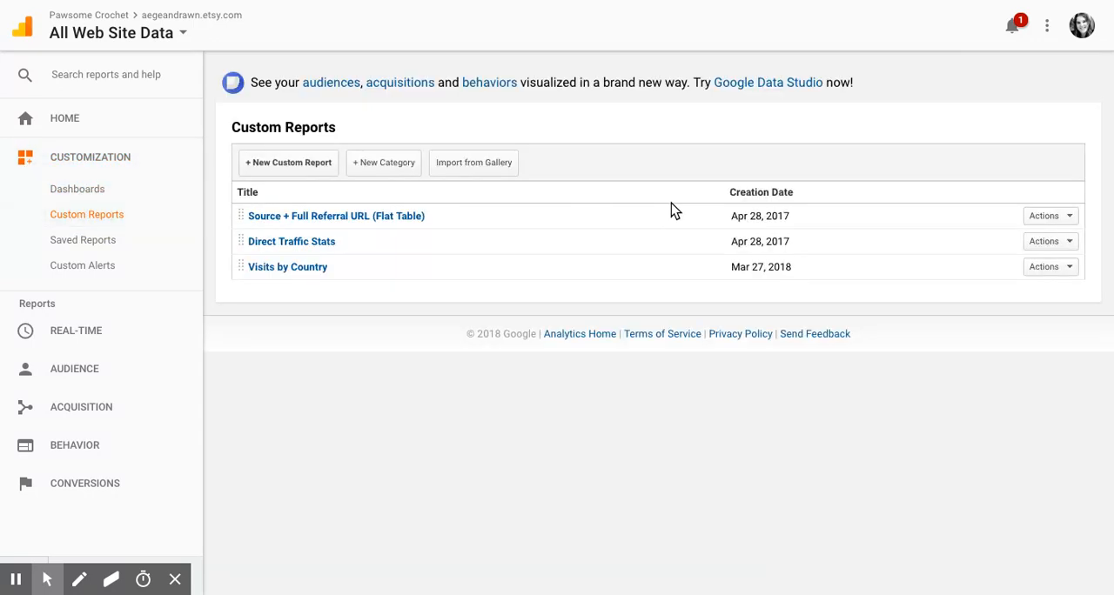
mouse_move(673, 348)
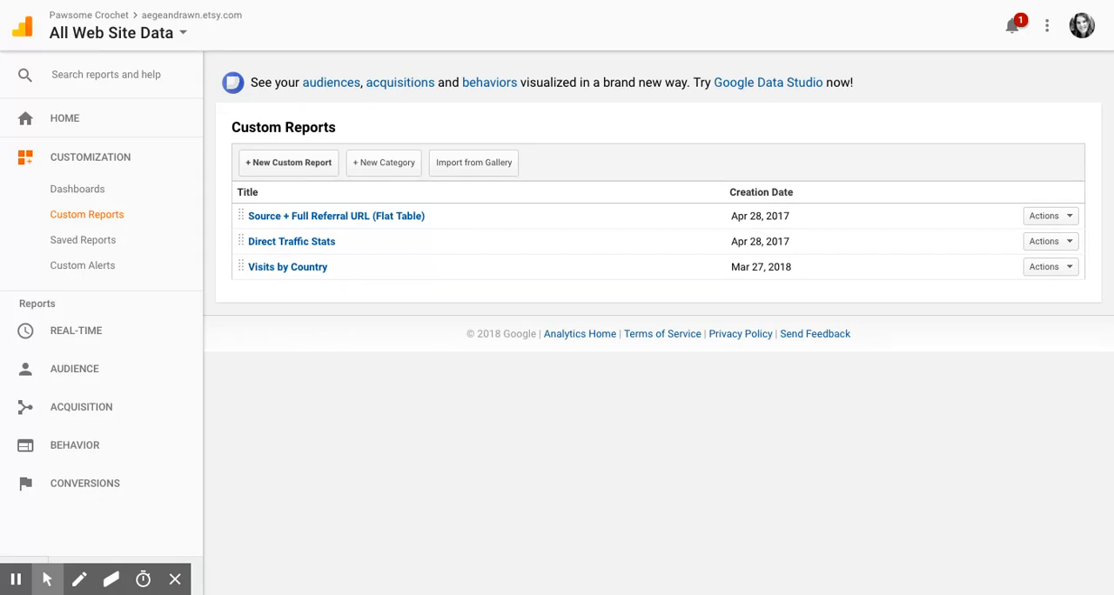
mouse_move(626, 332)
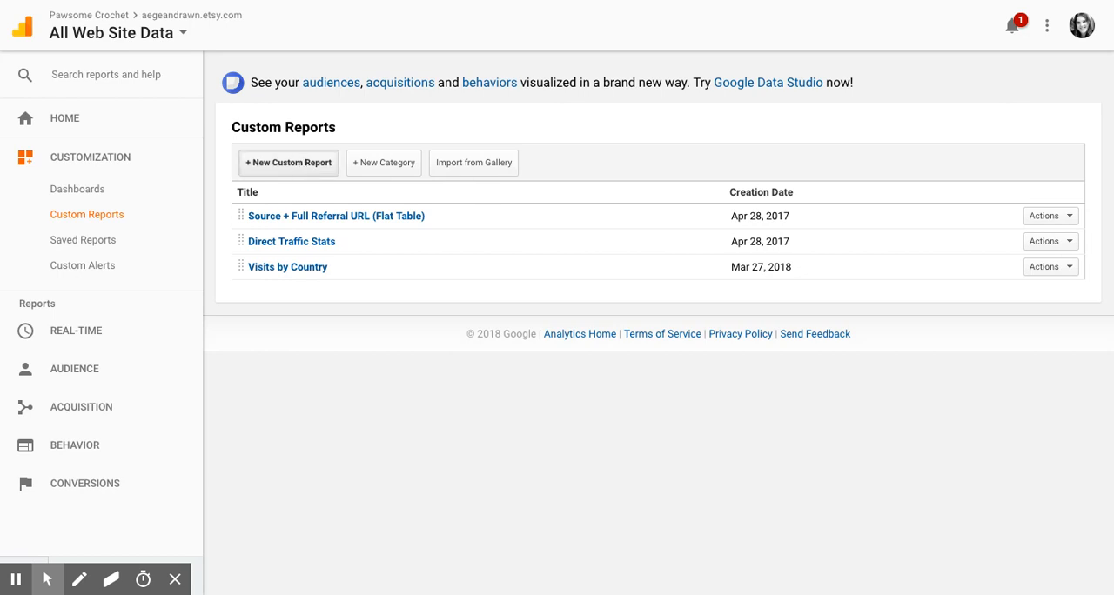
Step: Create a new custom report titled 'Visits by Country' with tab 'Country Traffic'
click(289, 163)
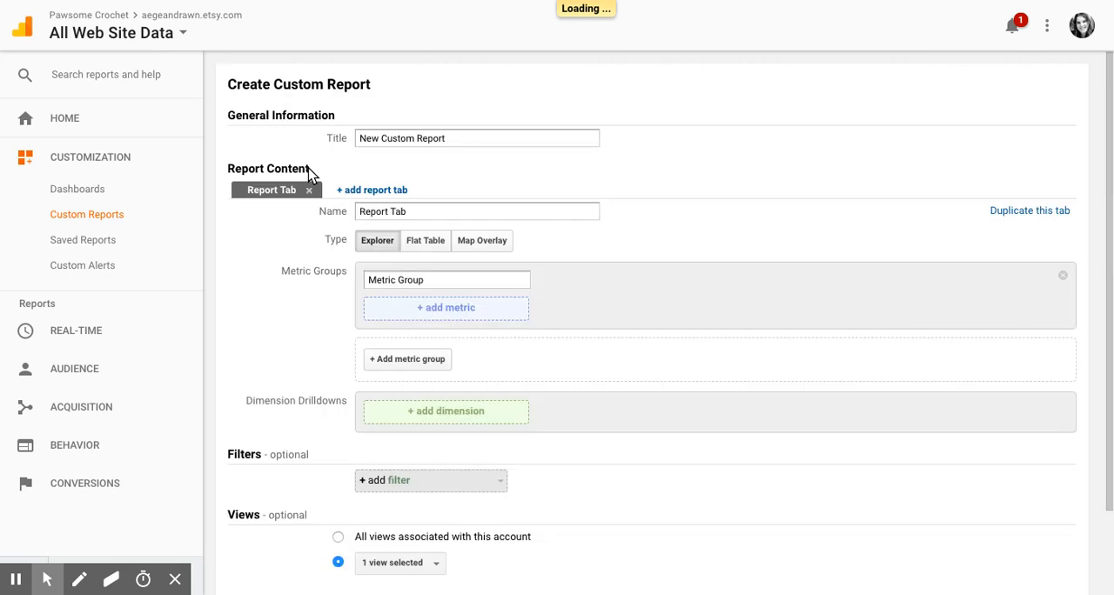
click(470, 138)
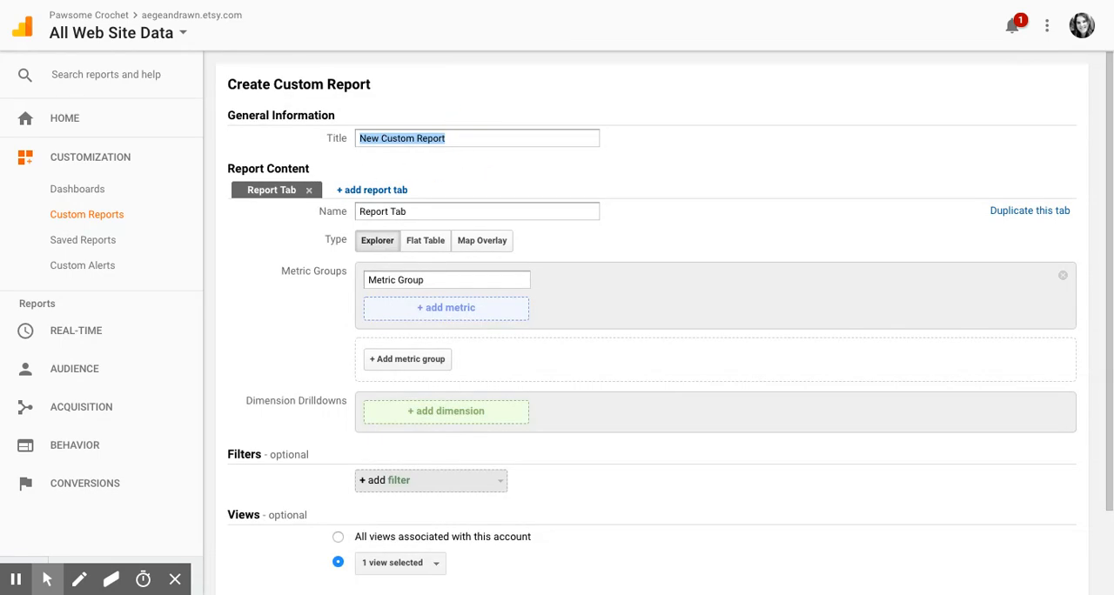
text(Visits by)
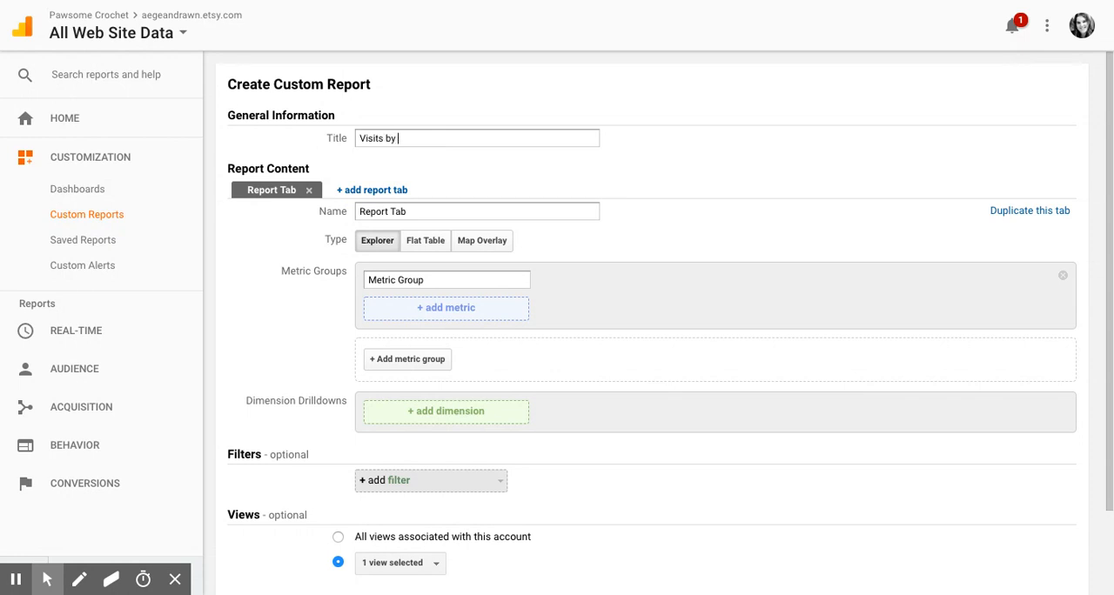
text(Country)
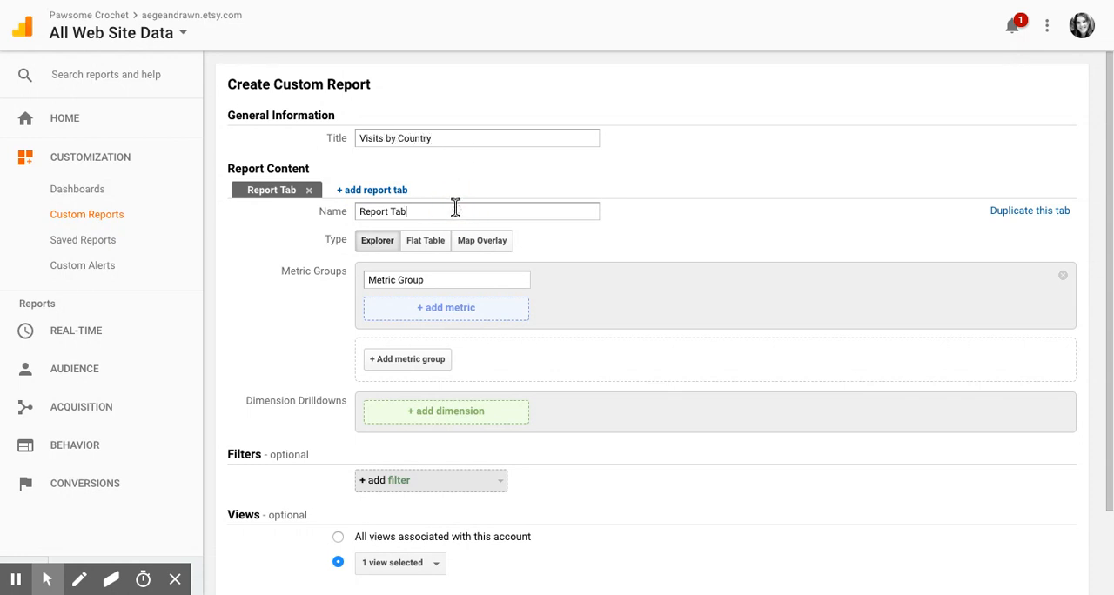
text(Country)
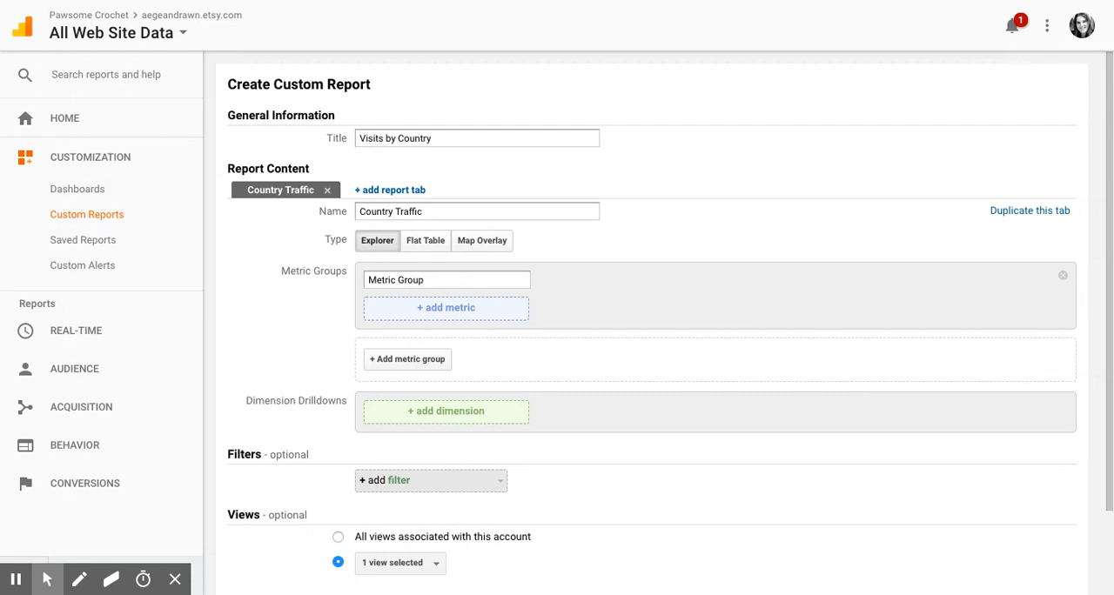
mouse_move(283, 278)
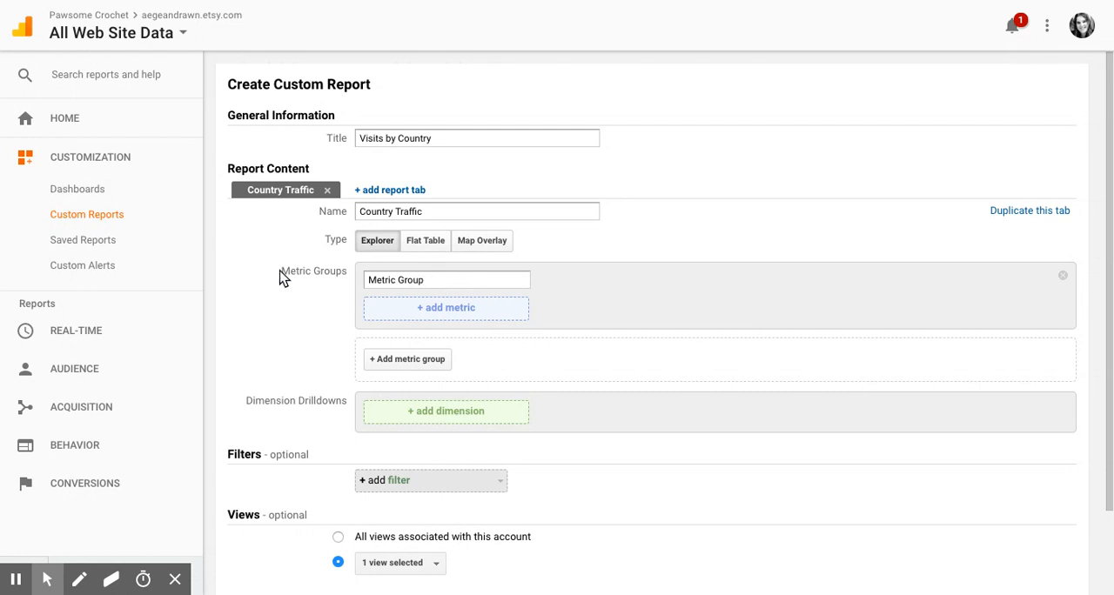
mouse_move(446, 307)
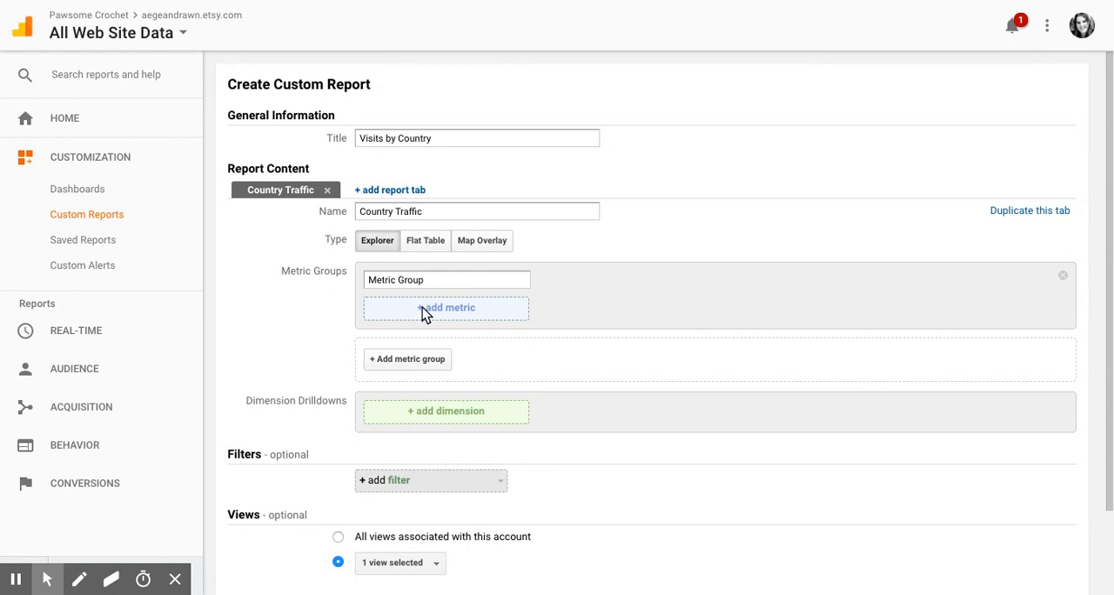
Step: Search the metric list for 'Pageviews' and add Pageviews from the Users group
click(445, 307)
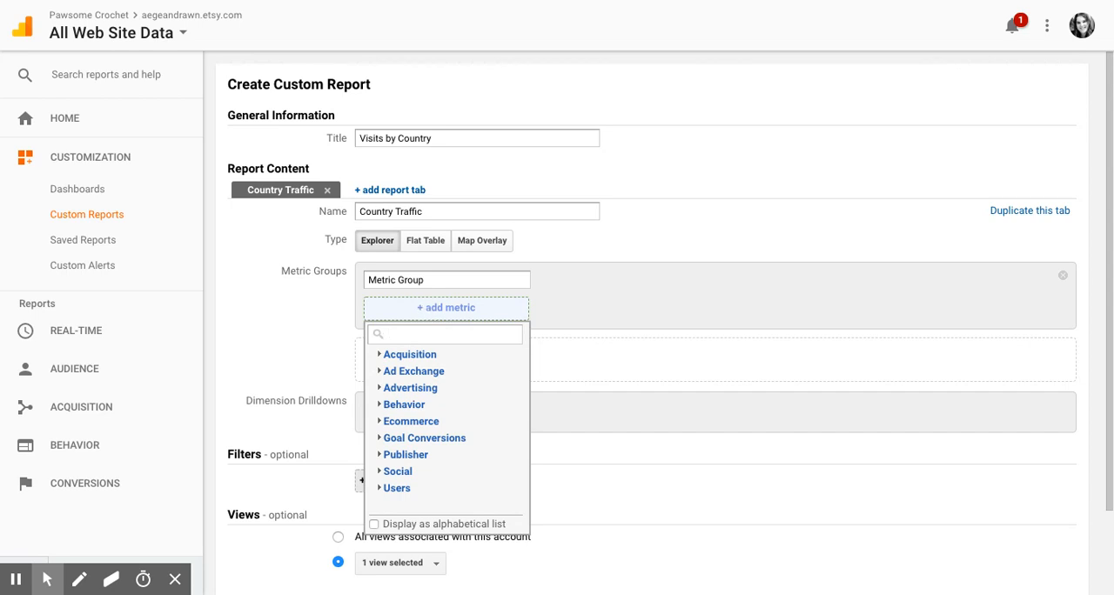
text(Pageviews)
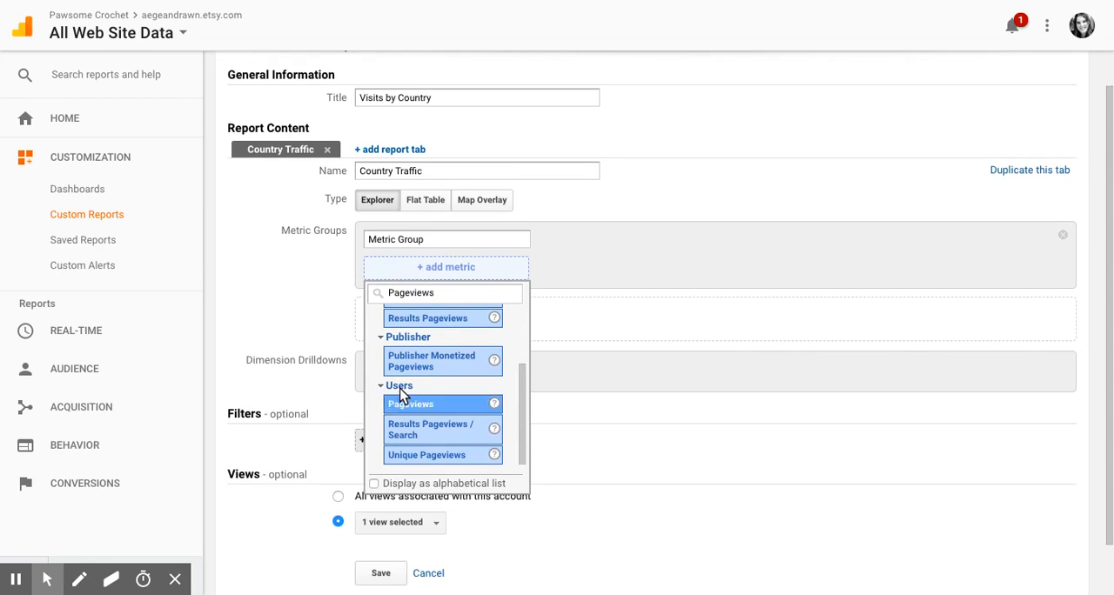
click(410, 404)
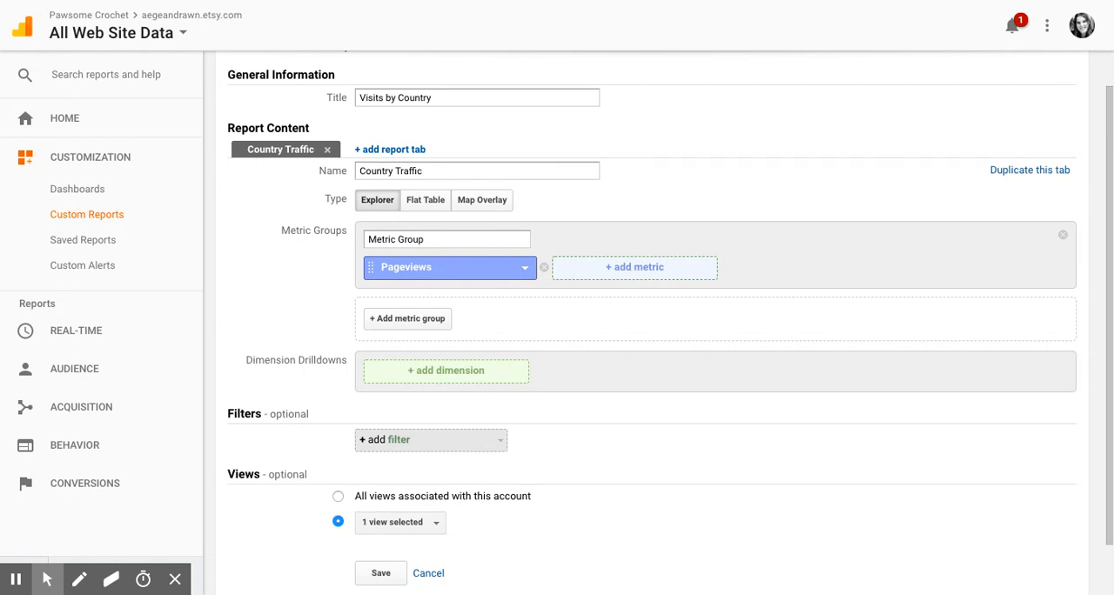
mouse_move(684, 183)
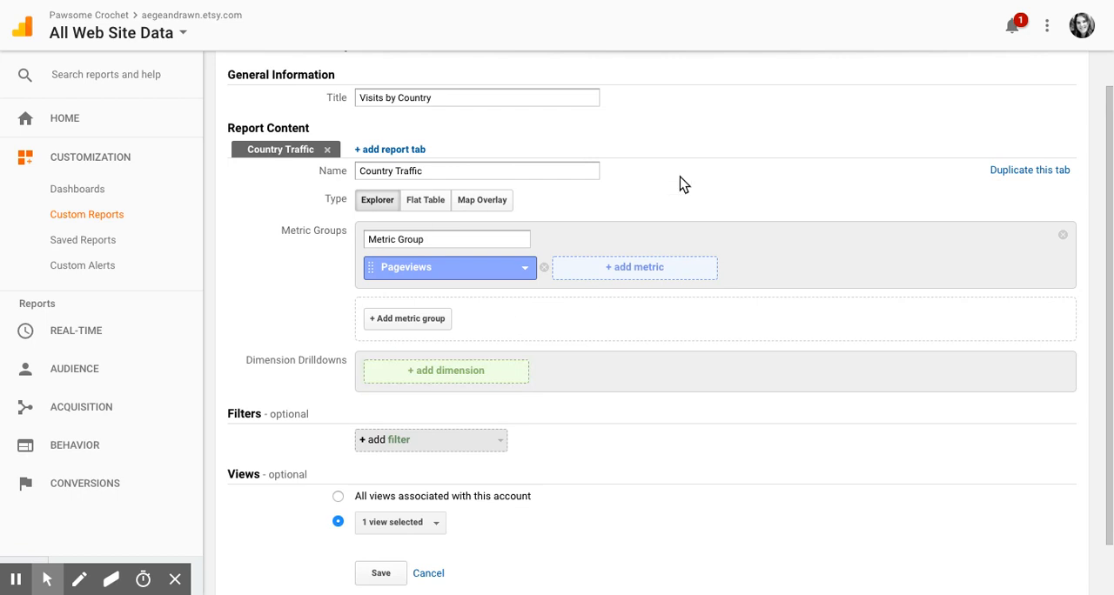
mouse_move(493, 307)
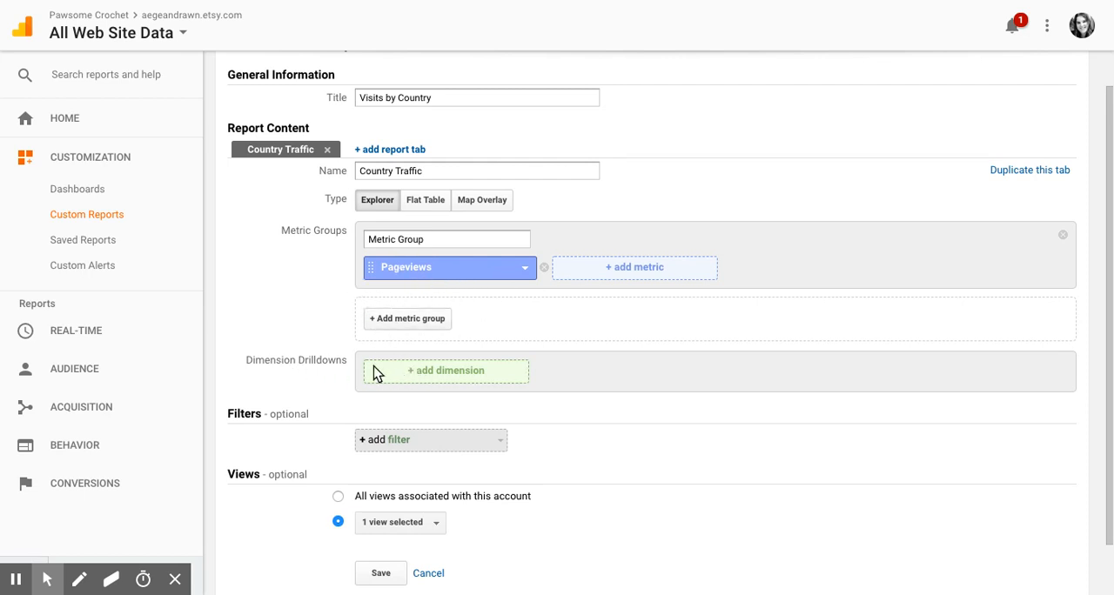
Step: Search the dimension list for 'Country' and add Country as the drilldown dimension
click(444, 370)
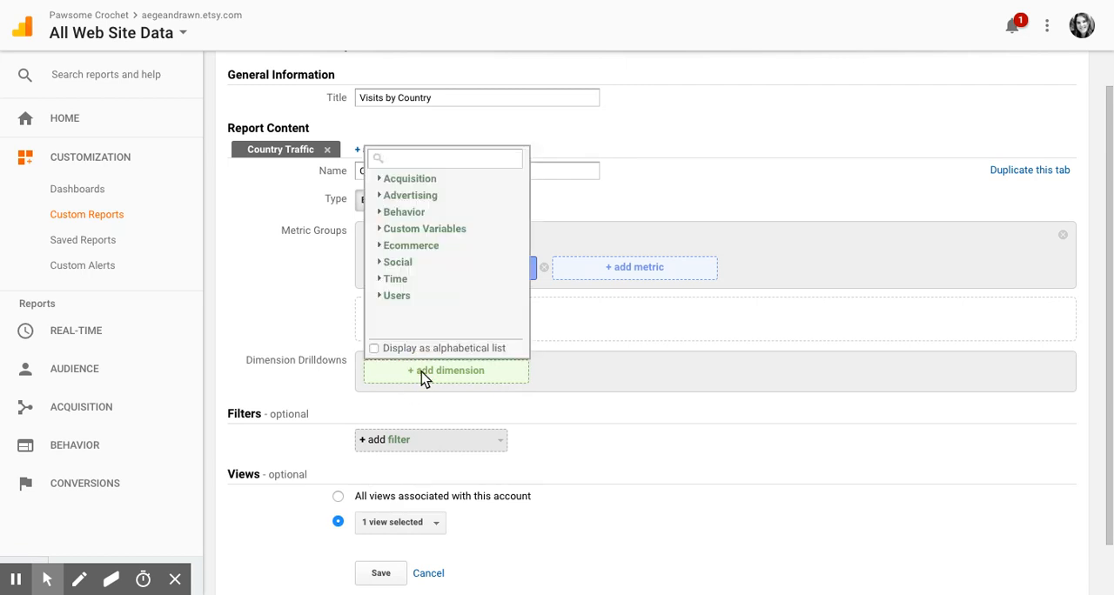
click(398, 262)
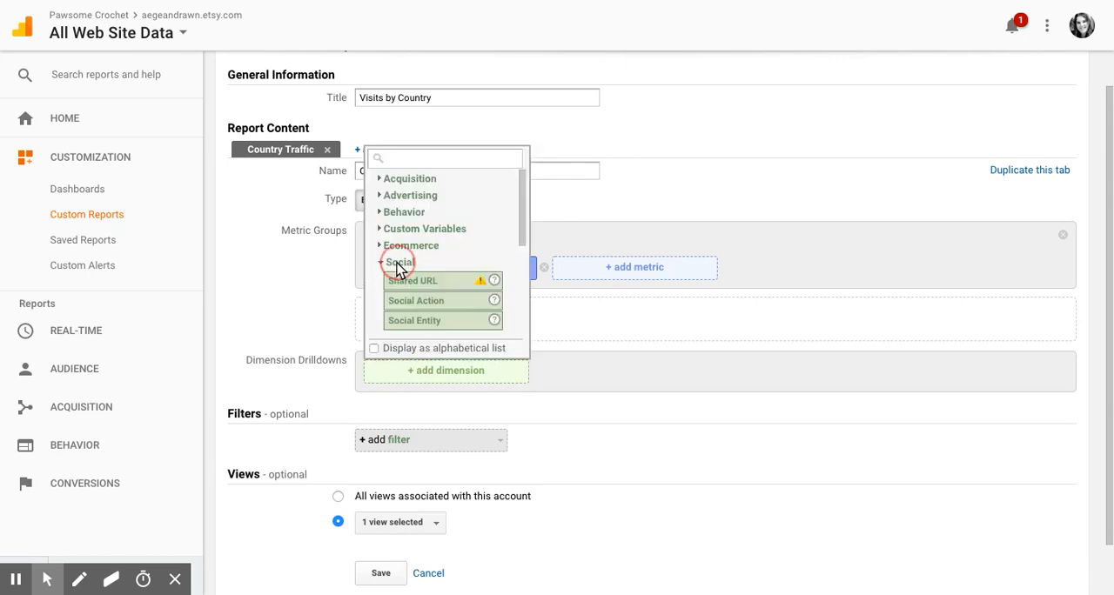
click(398, 262)
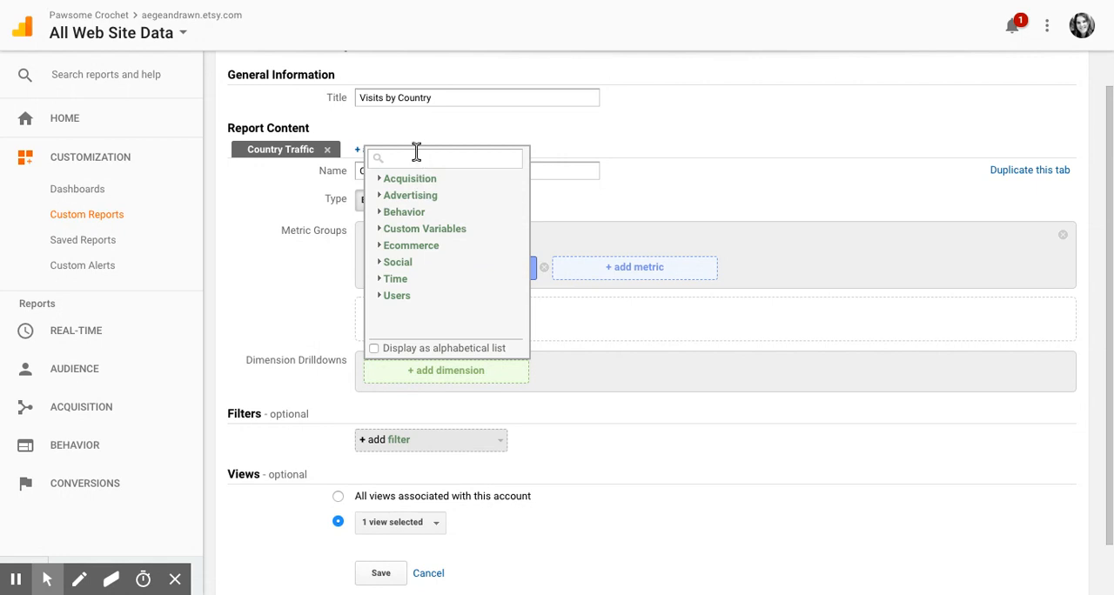
text(Country)
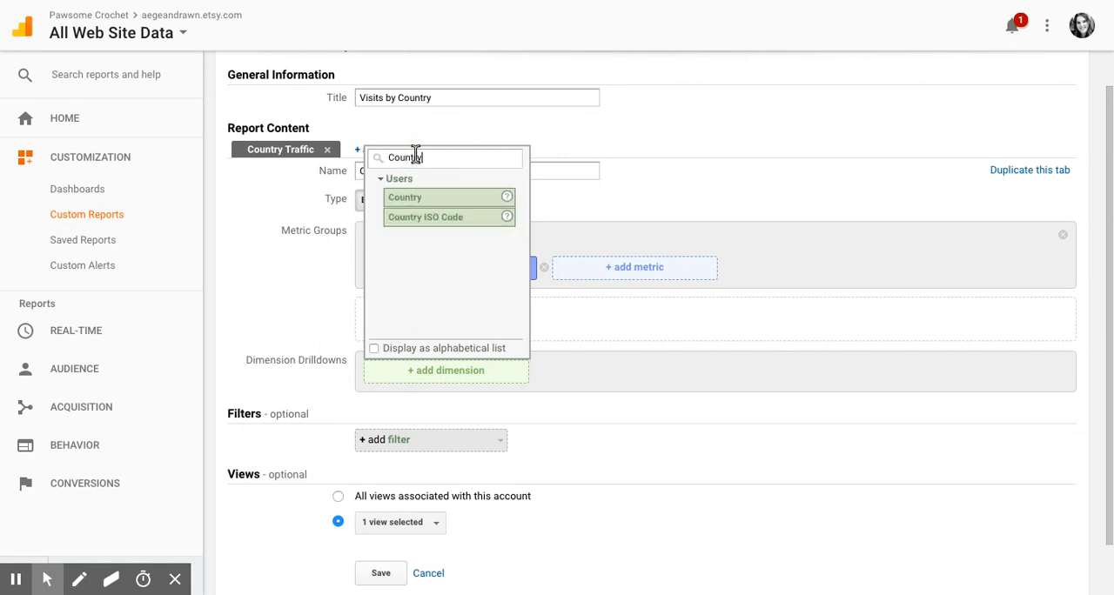
click(405, 196)
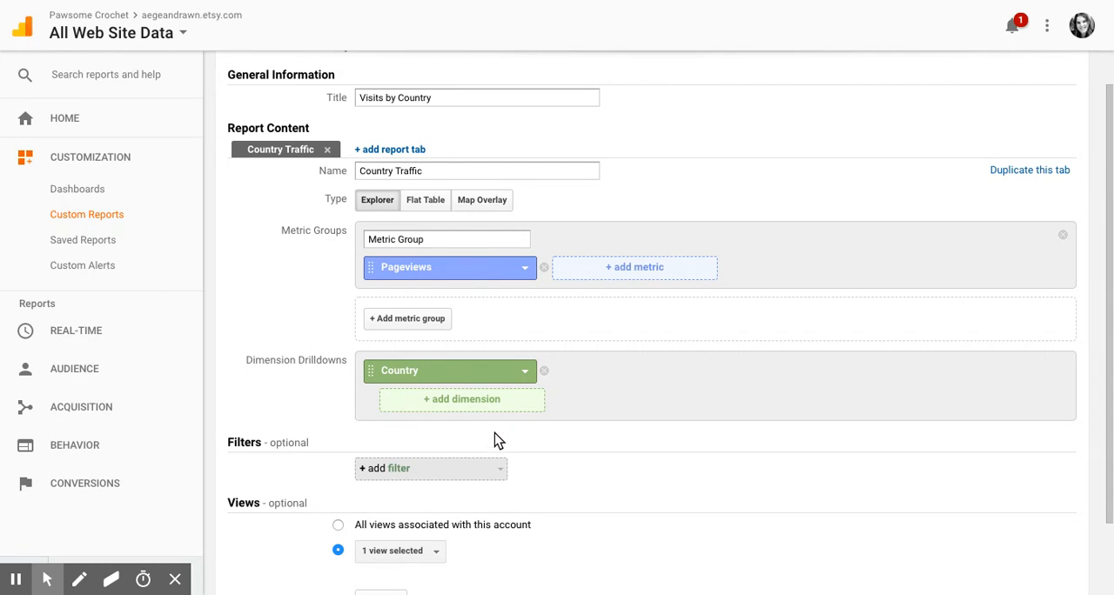
scroll(down, 3)
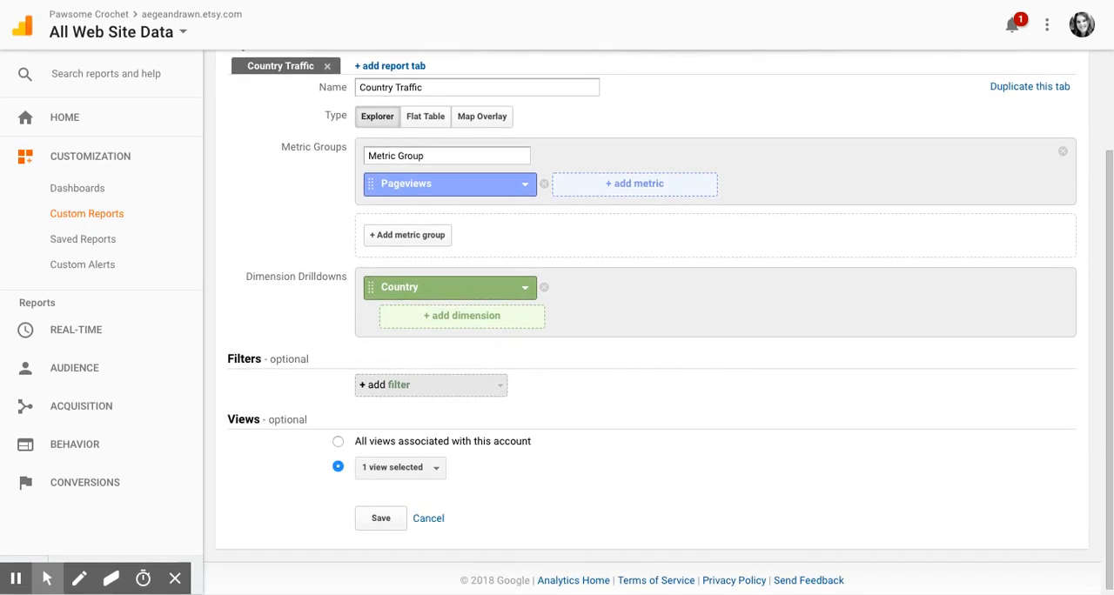
click(380, 518)
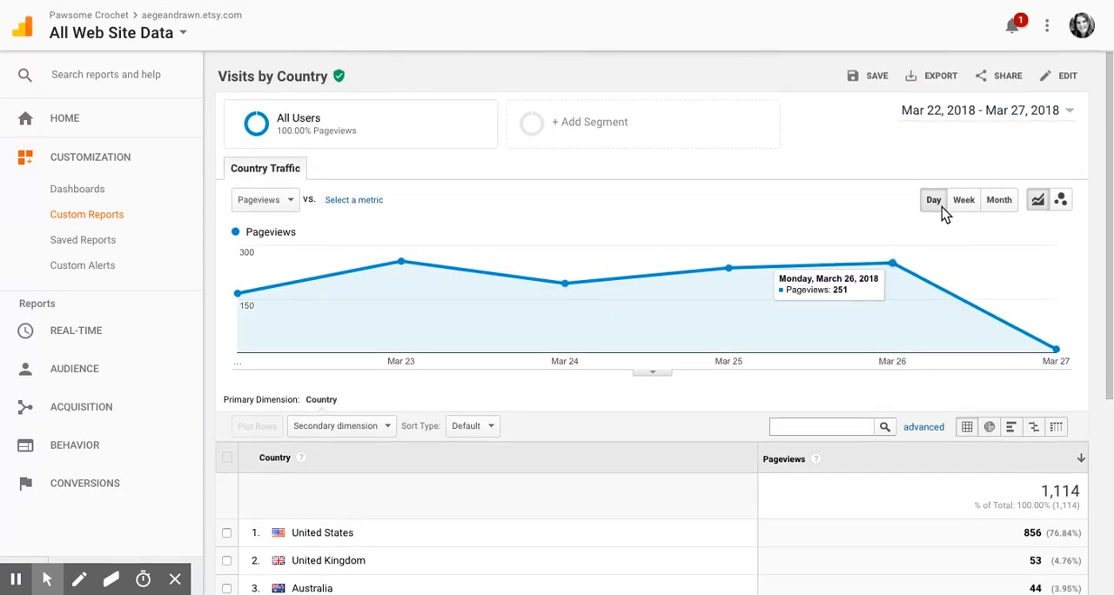
scroll(down, 3)
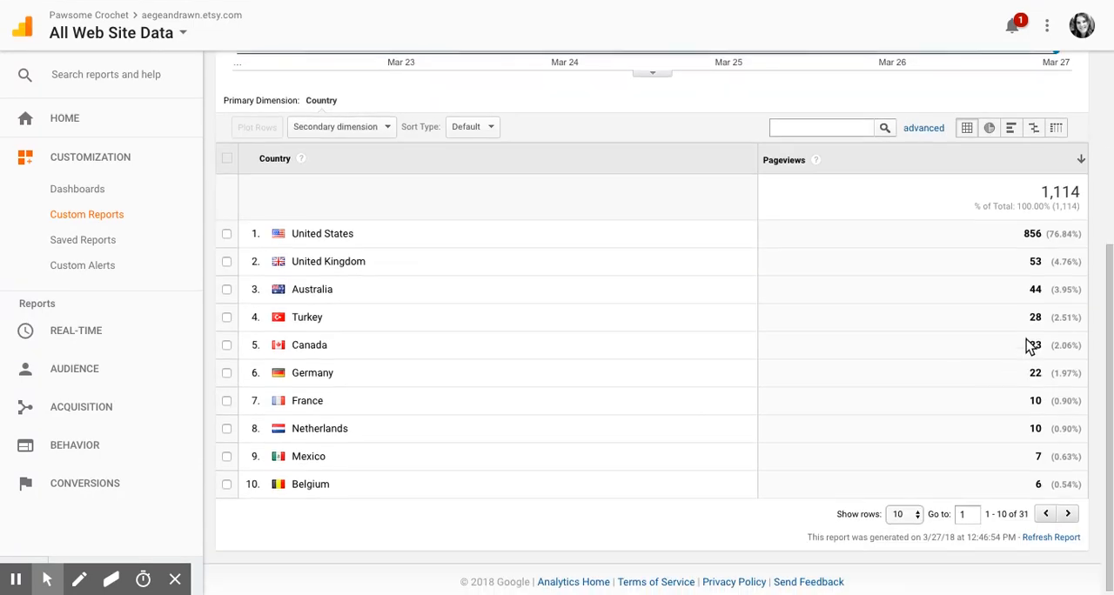
scroll(down, 3)
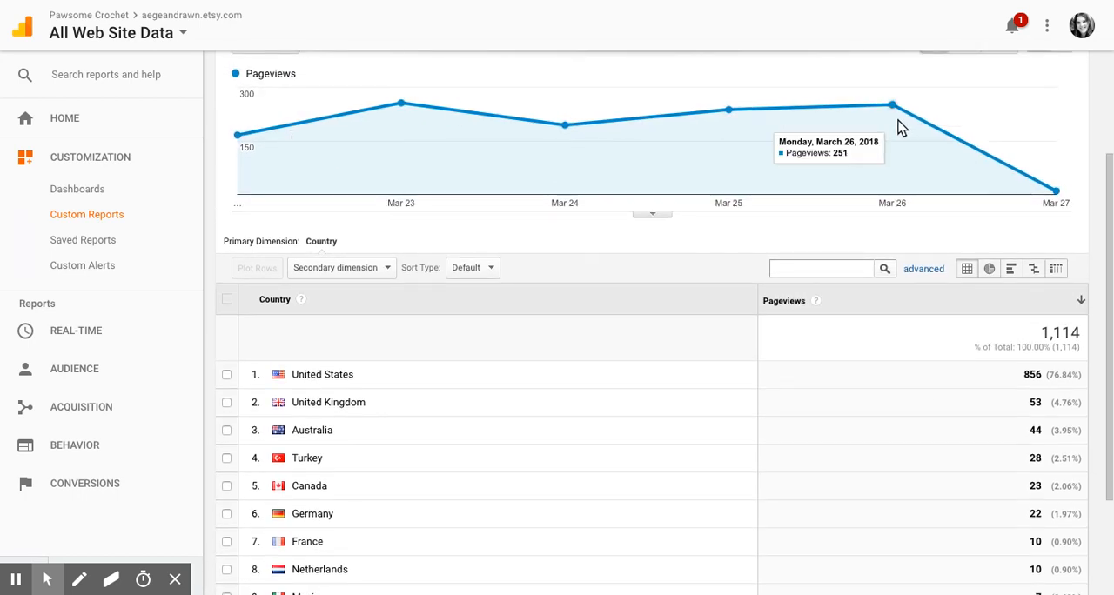
mouse_move(337, 416)
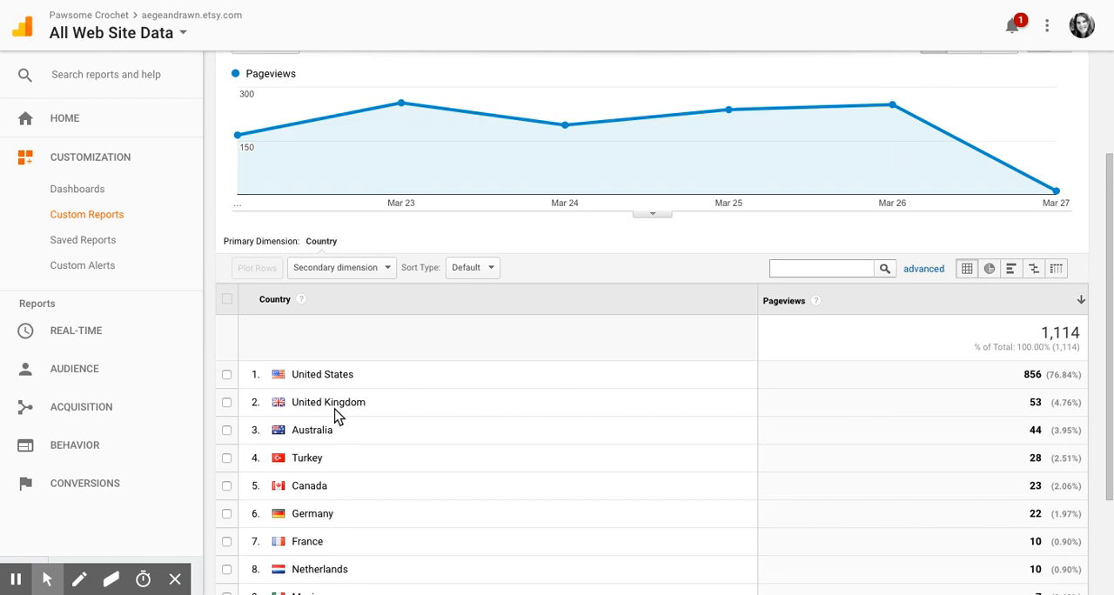
mouse_move(224, 373)
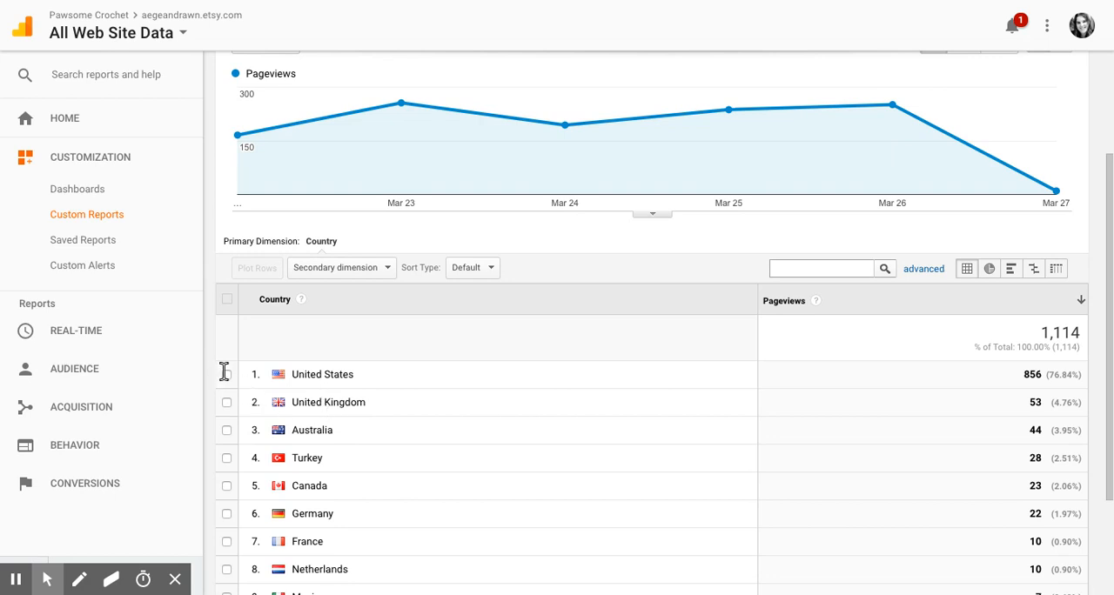
mouse_move(288, 289)
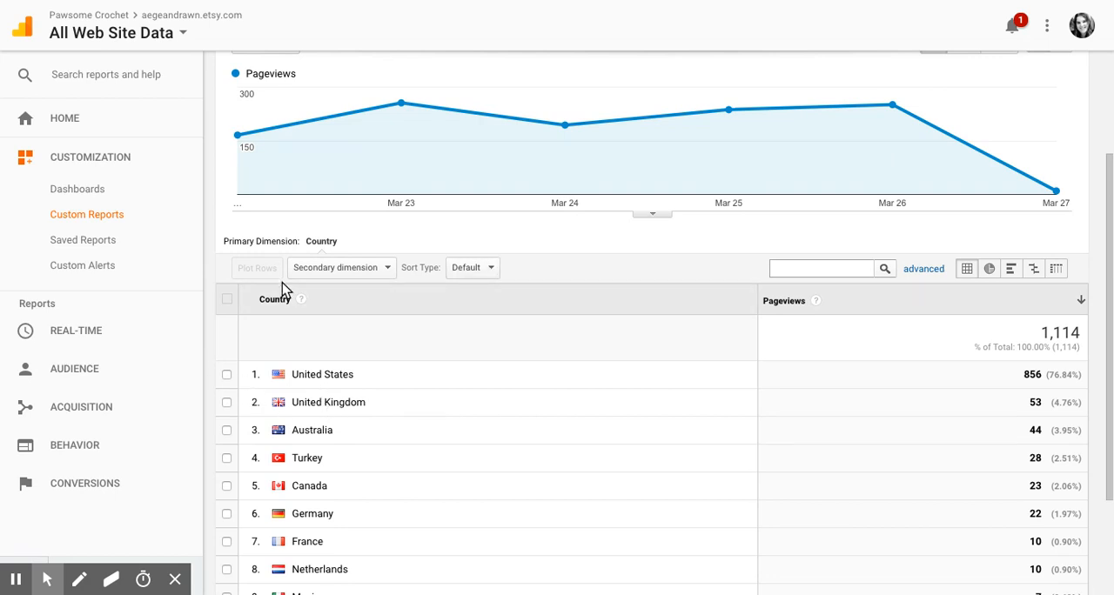
mouse_move(228, 373)
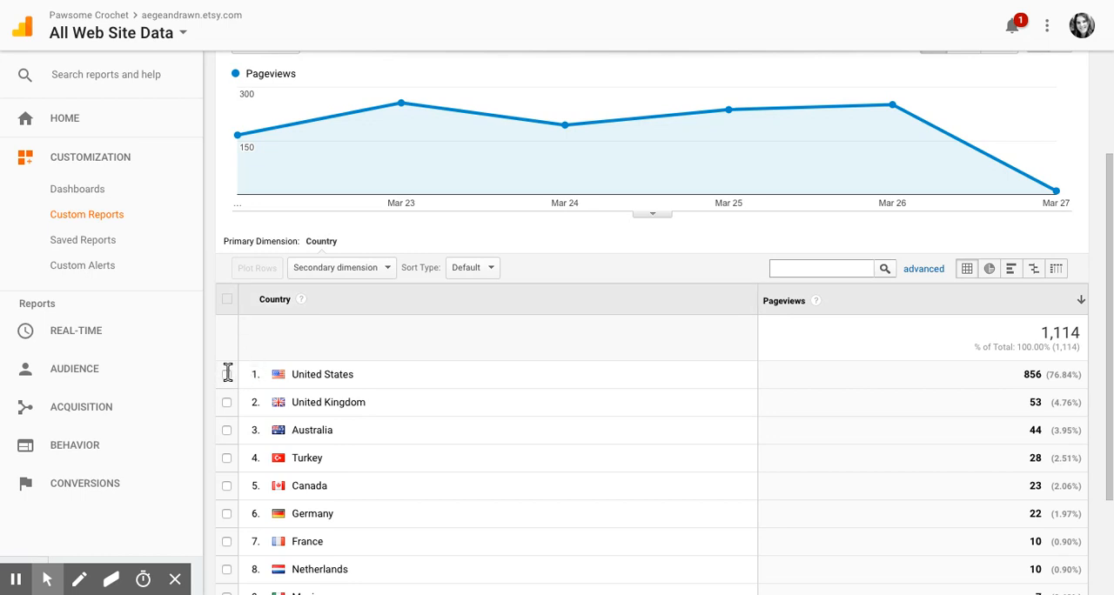
Step: Select the United States and United Kingdom rows and plot them as chart lines
click(226, 374)
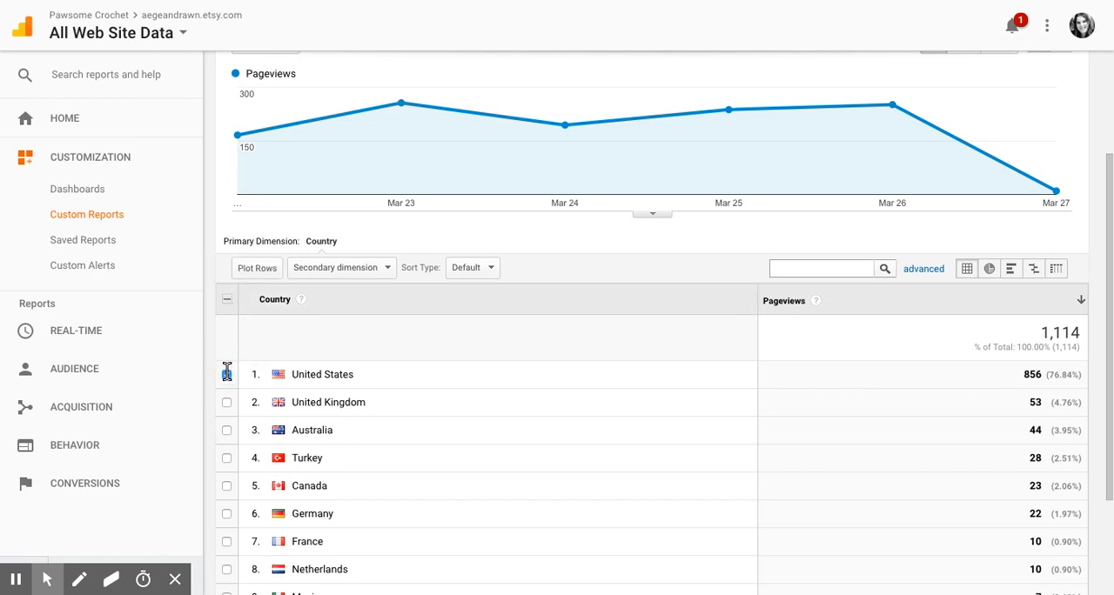
click(226, 375)
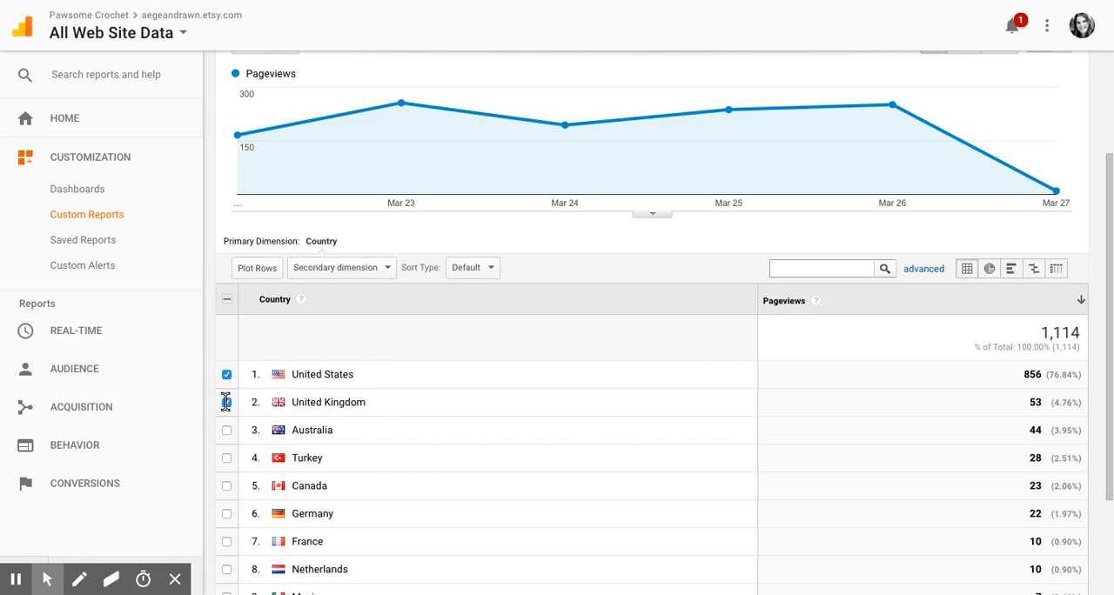
click(226, 402)
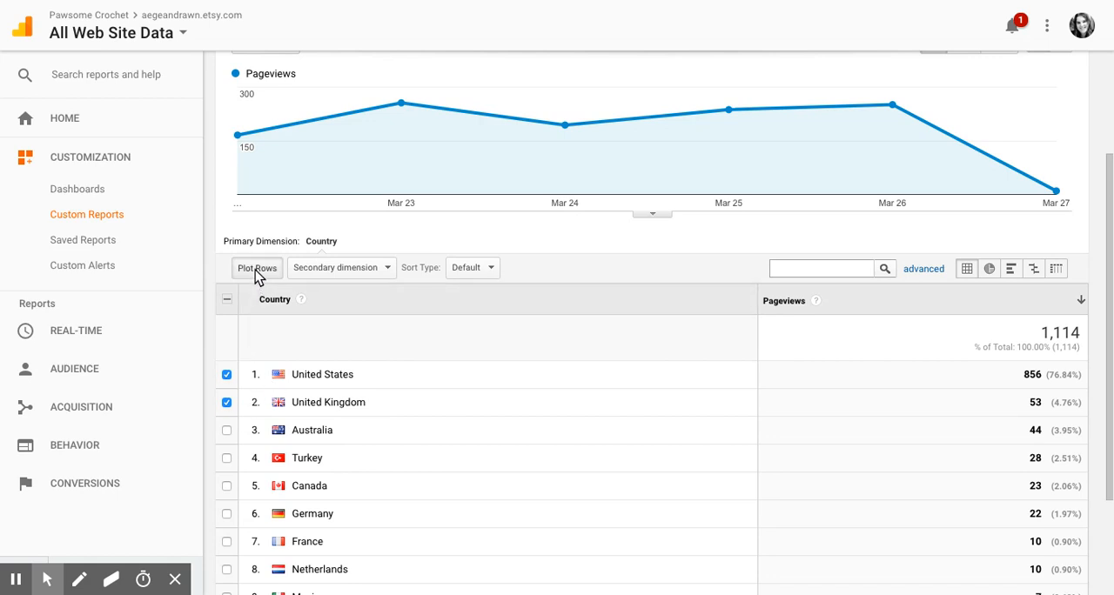
click(257, 268)
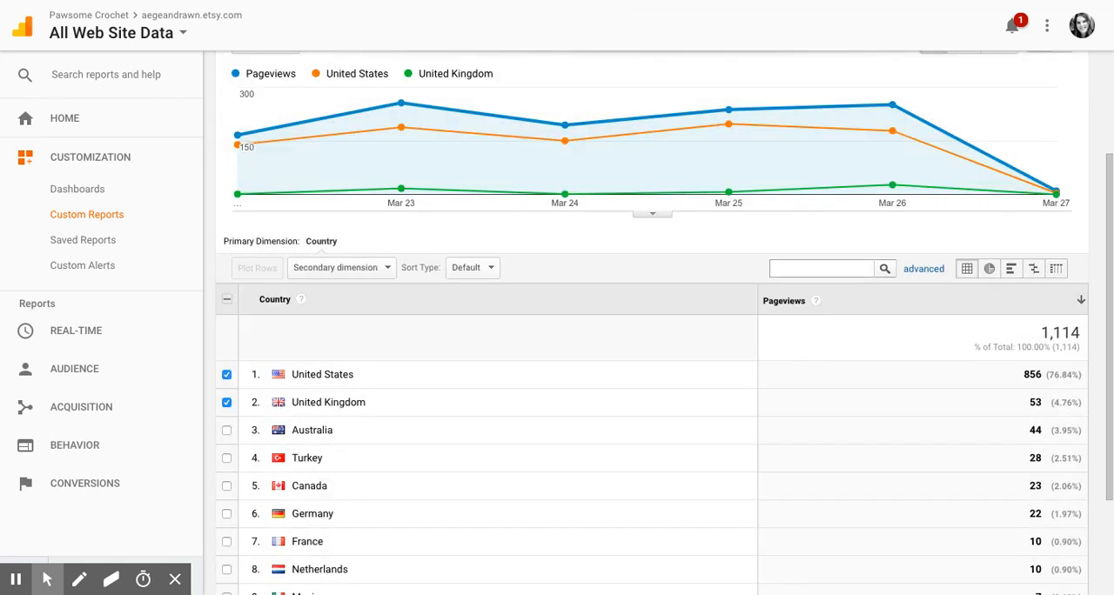
mouse_move(397, 103)
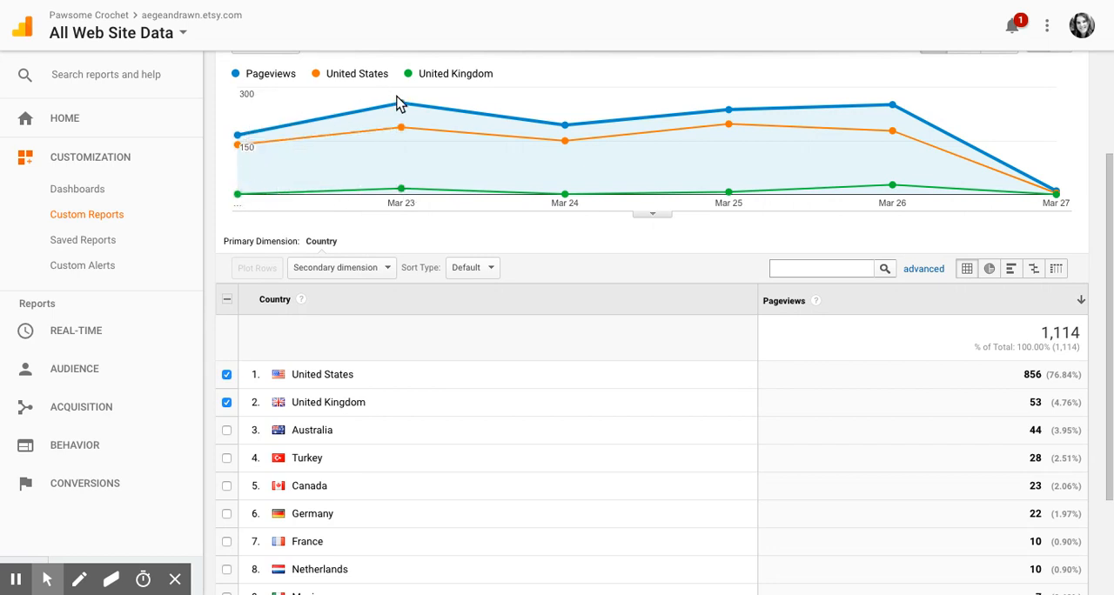
mouse_move(400, 130)
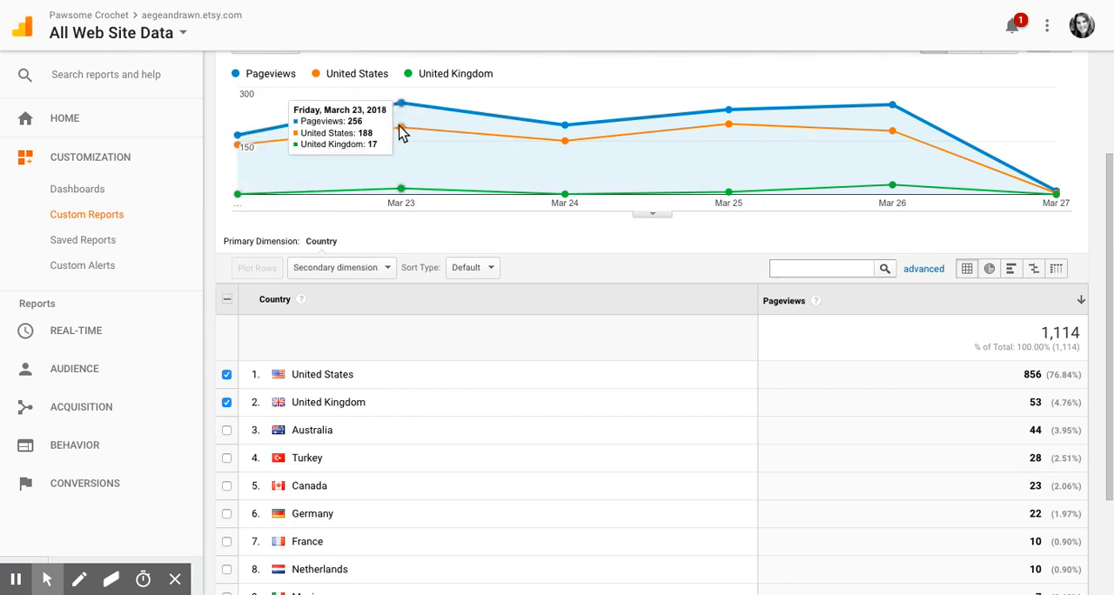
mouse_move(401, 193)
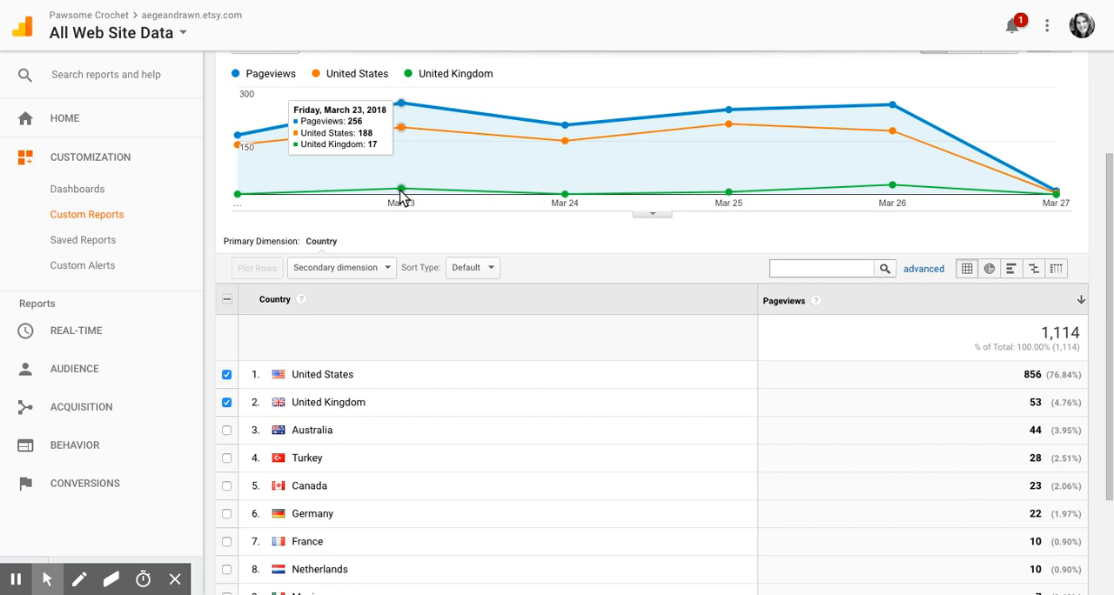
mouse_move(728, 190)
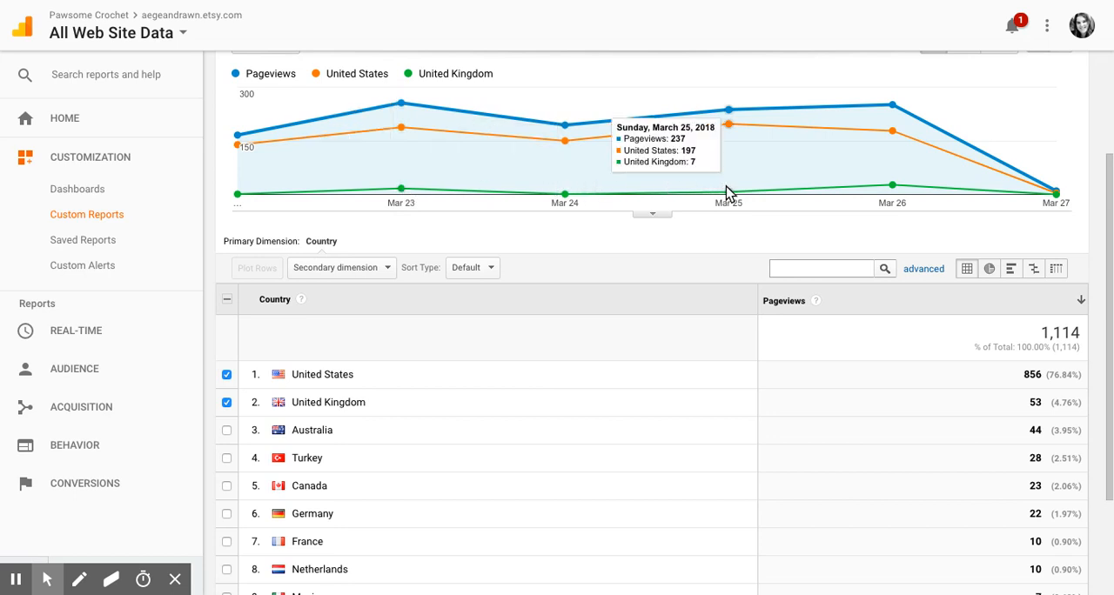
mouse_move(509, 200)
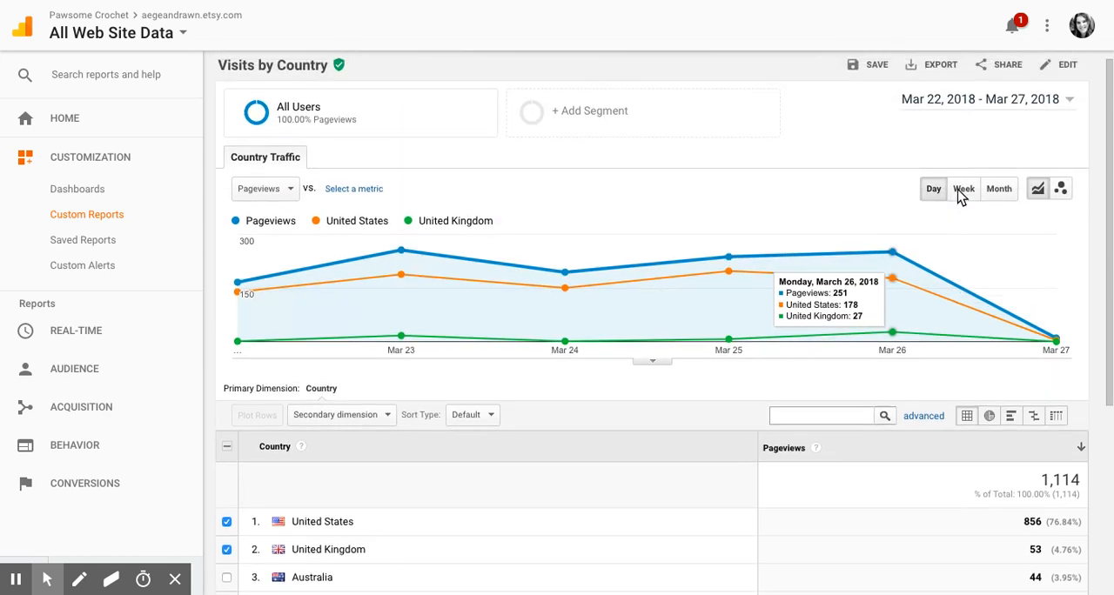
Step: Set the report date range to Mar 24–25, 2018 and apply it
click(988, 98)
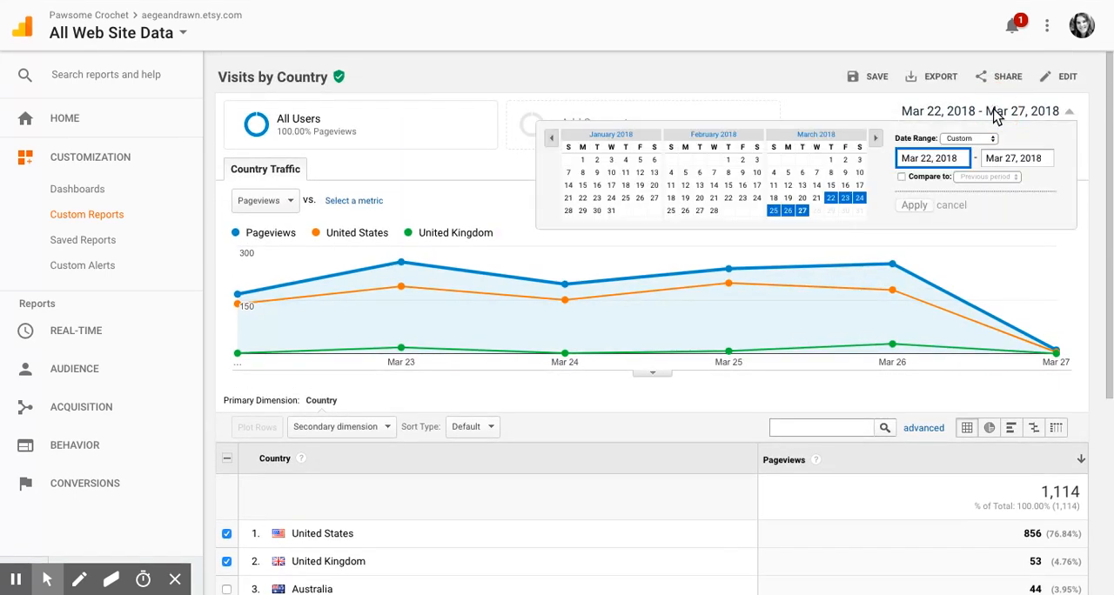
mouse_move(871, 191)
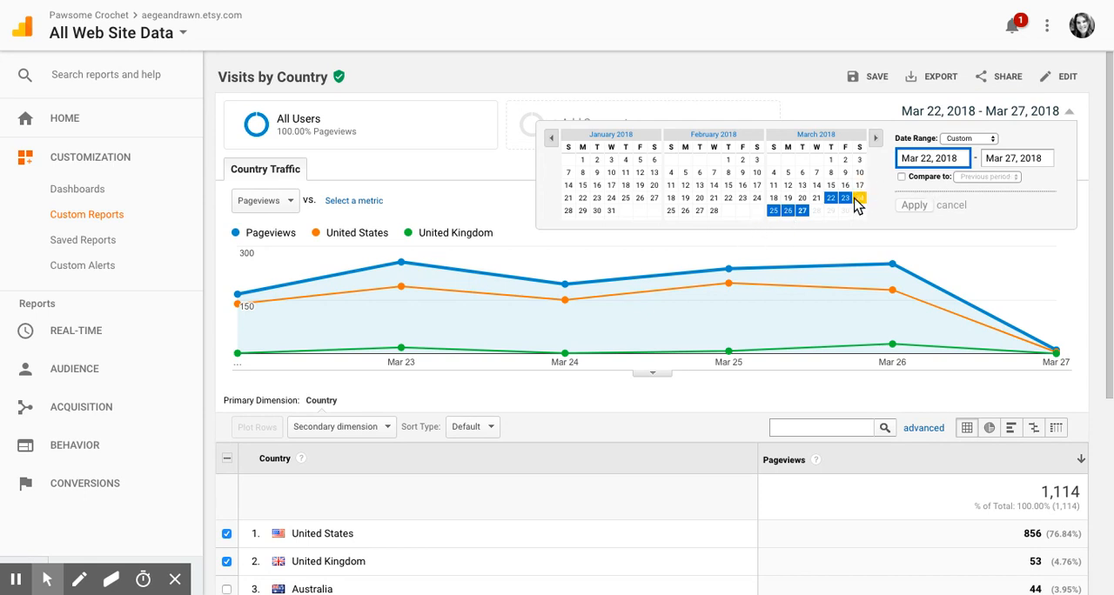
click(773, 210)
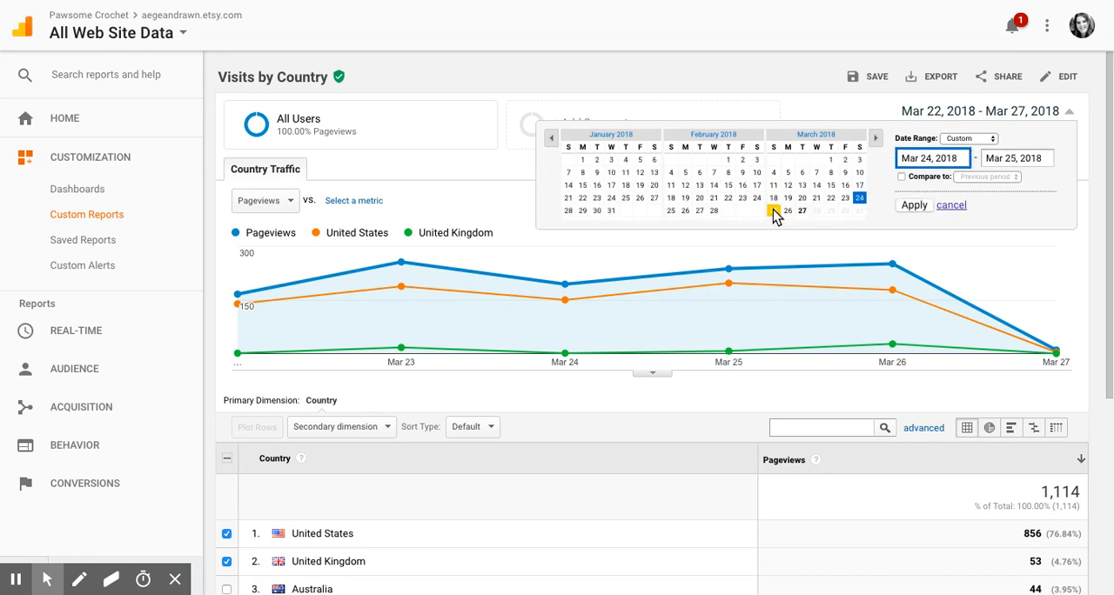
click(773, 211)
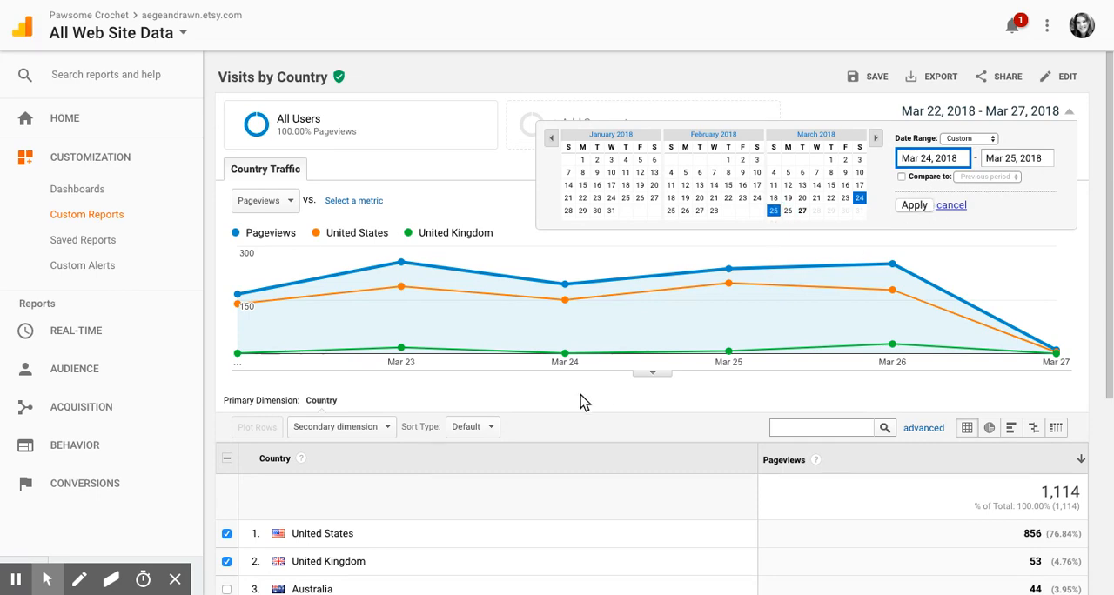
click(912, 90)
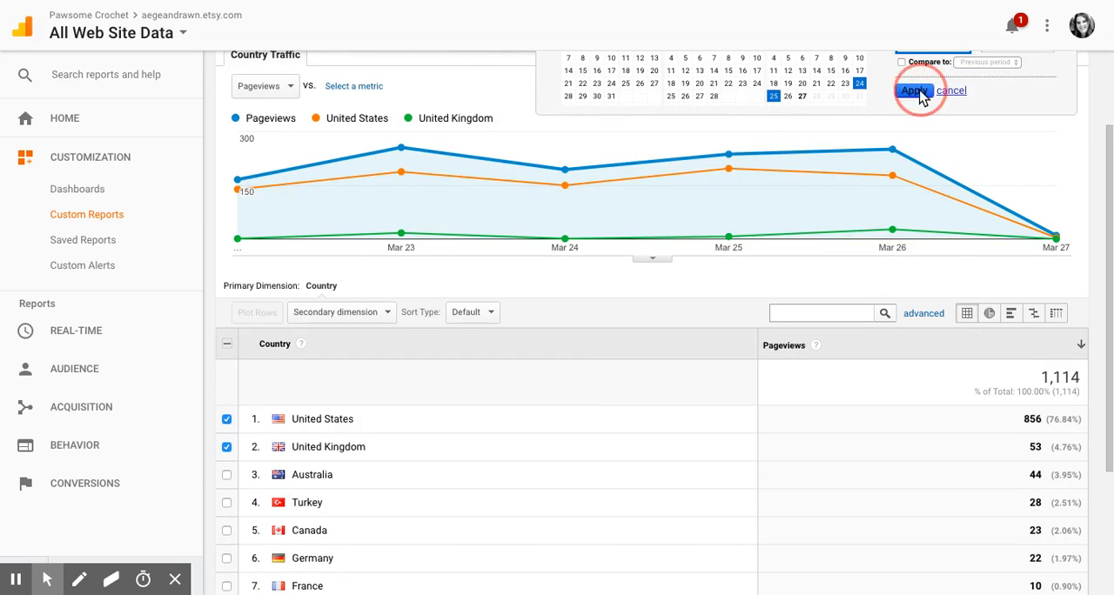
click(913, 90)
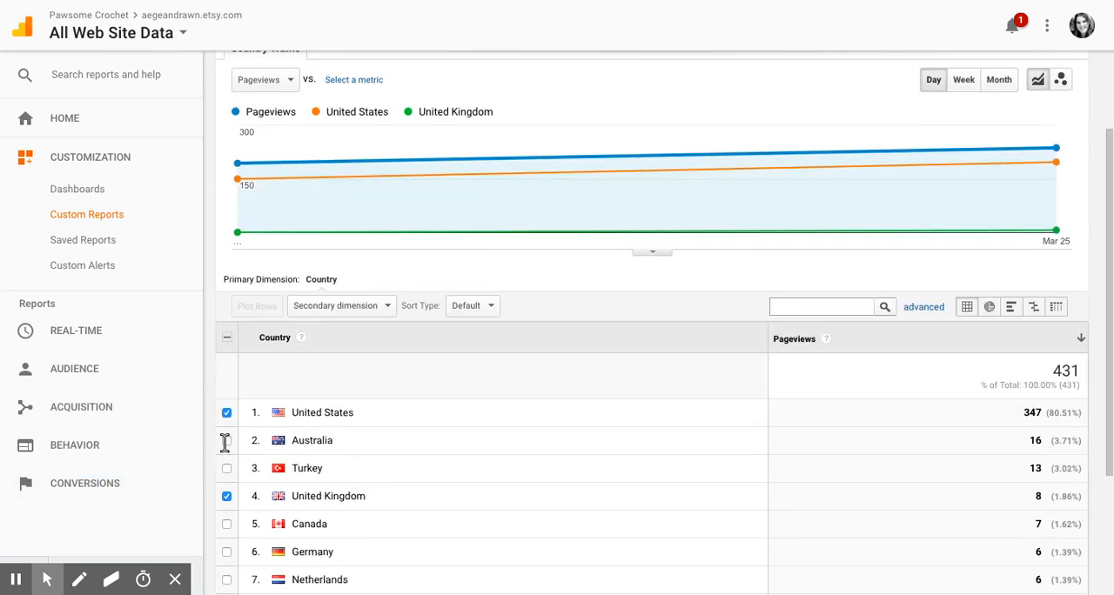
Step: Tick the Australia row and plot it as a chart line
click(226, 440)
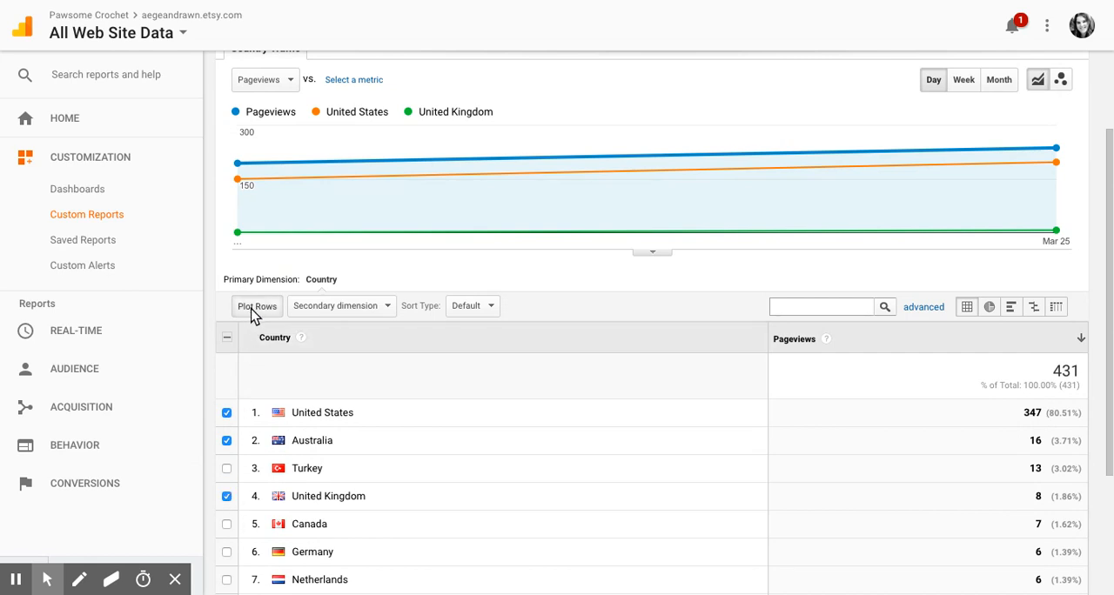
click(257, 305)
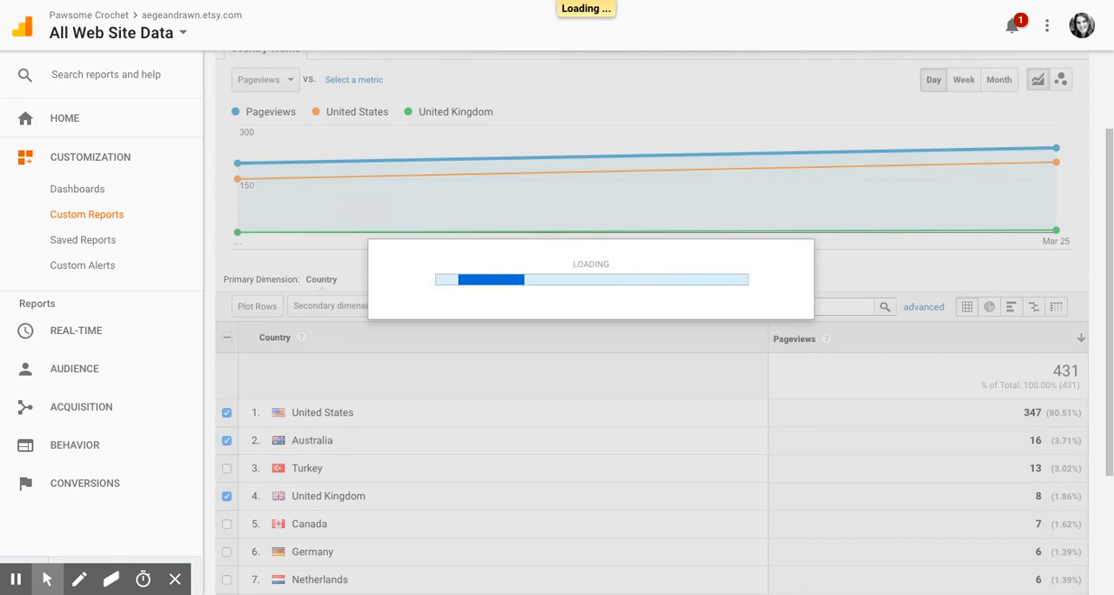
click(227, 439)
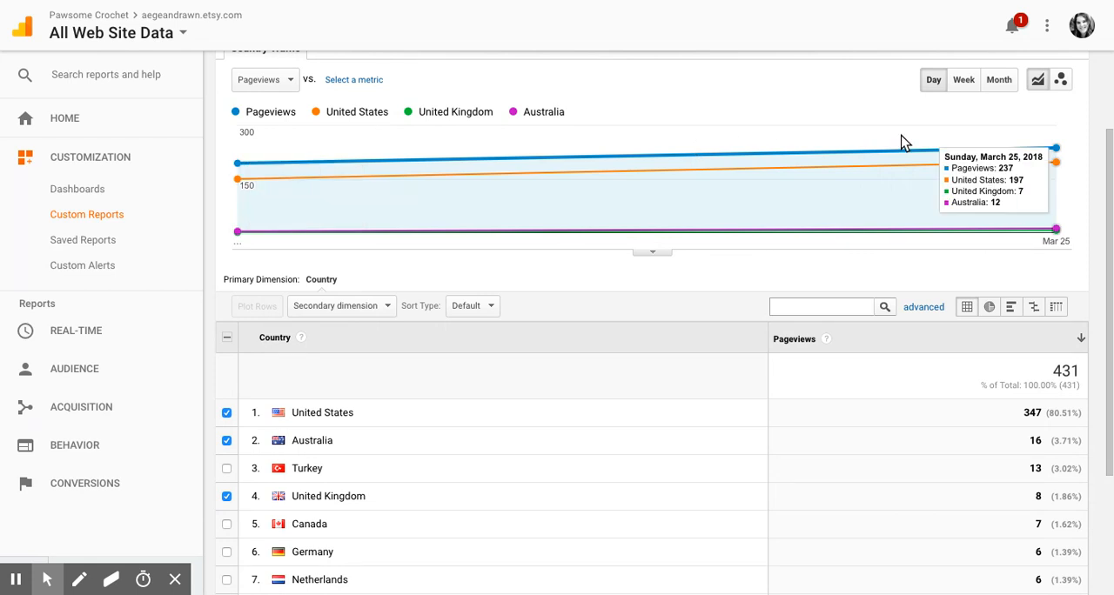
mouse_move(241, 183)
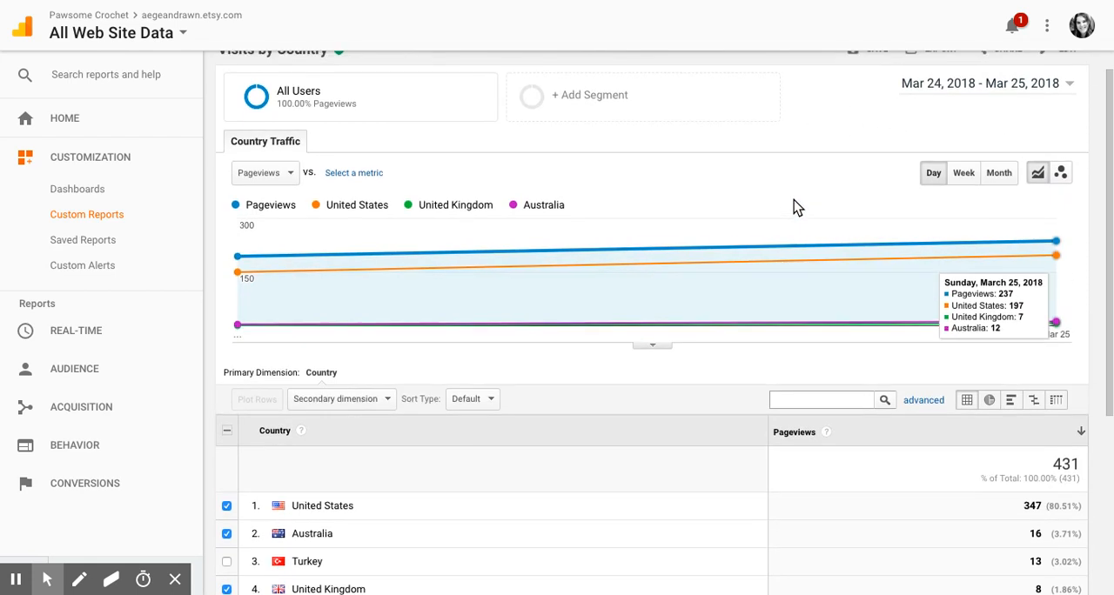
Step: Change the report date range to Mar 20–27, 2018 and apply it
click(981, 83)
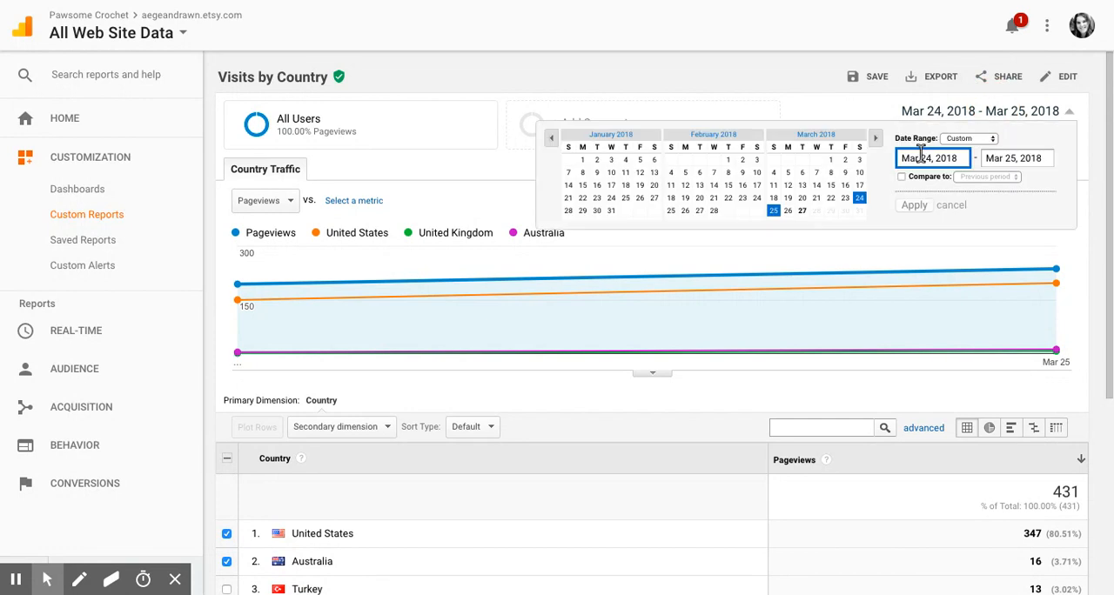
click(831, 198)
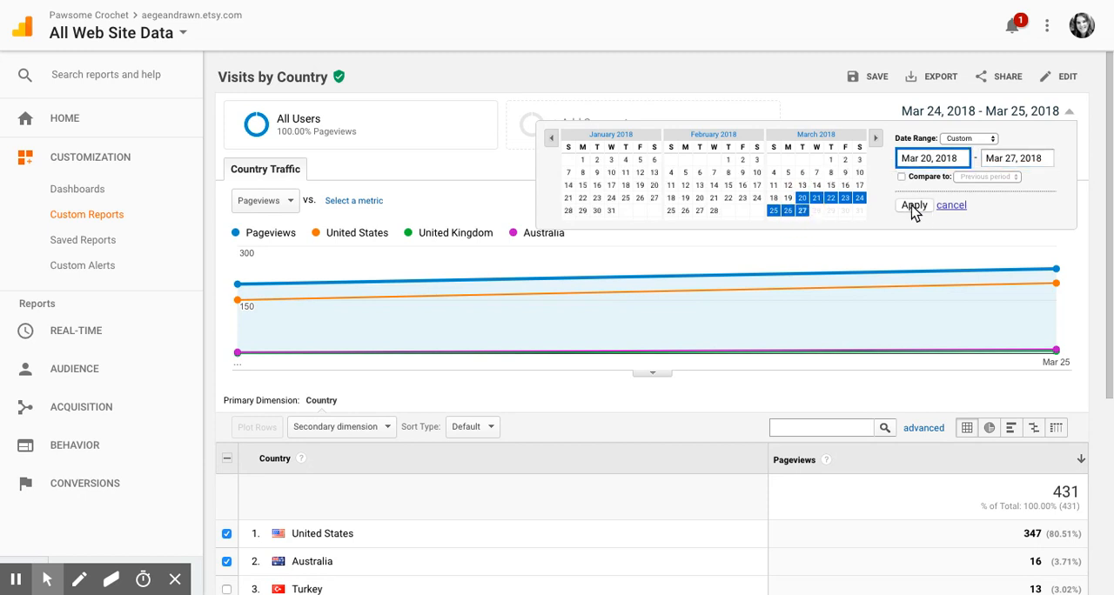
click(913, 206)
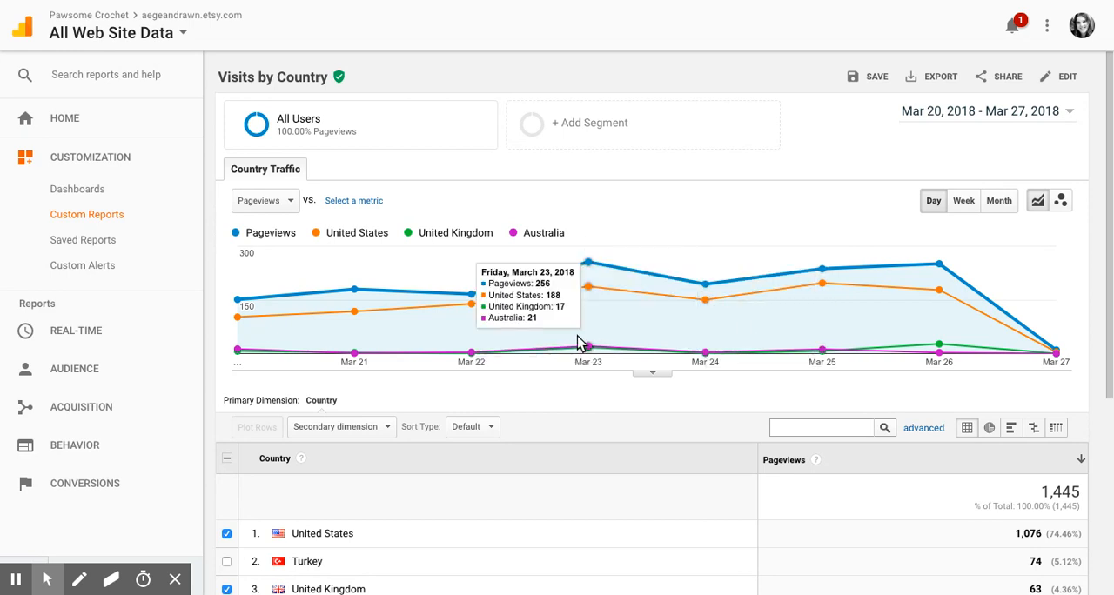
mouse_move(703, 304)
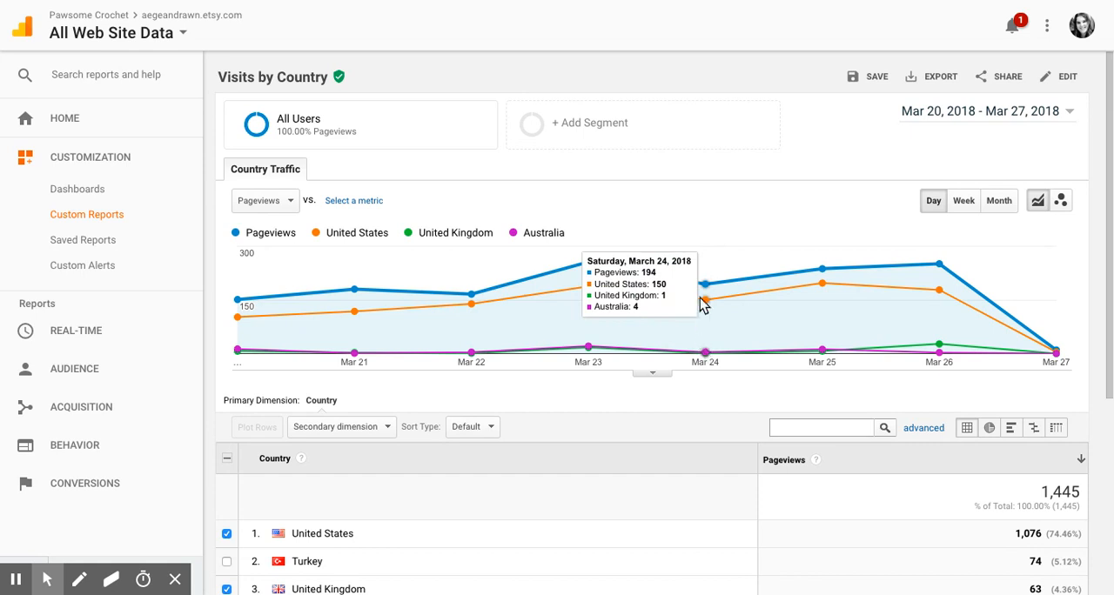
mouse_move(712, 323)
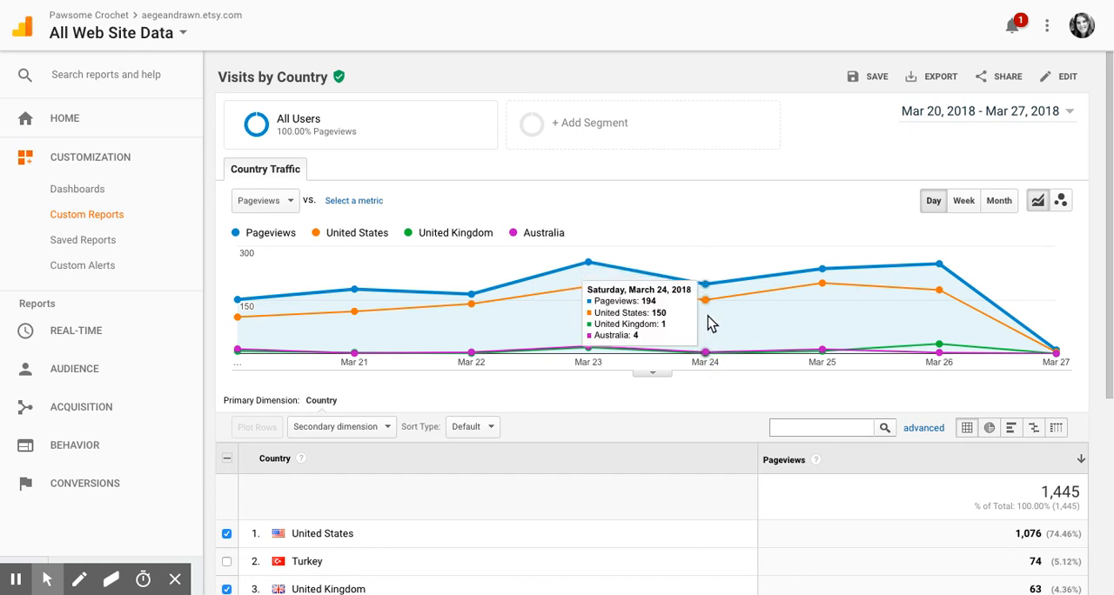
mouse_move(587, 351)
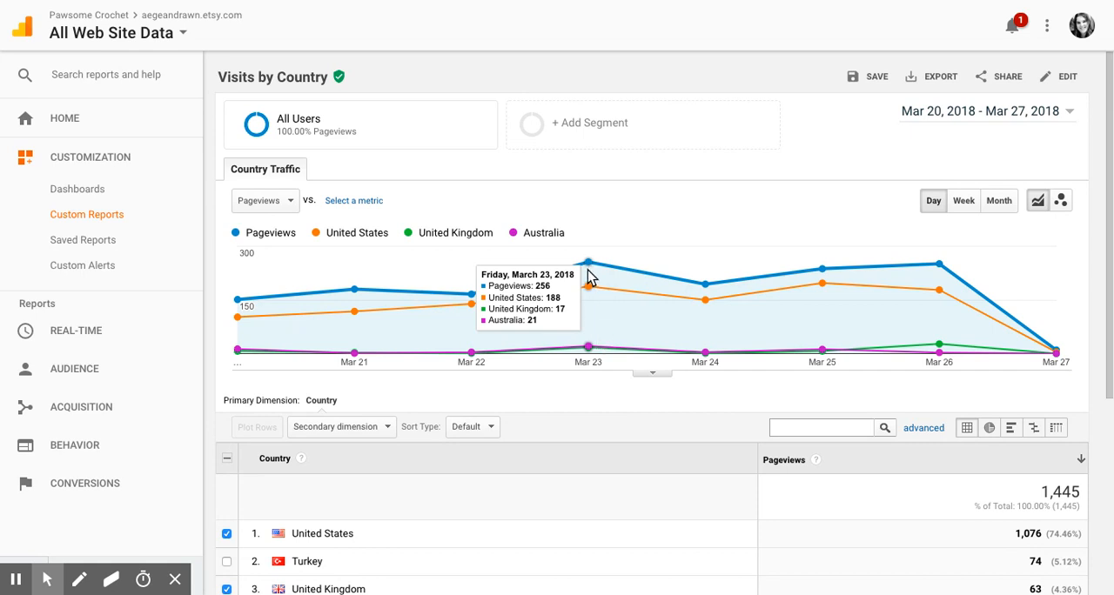
mouse_move(584, 282)
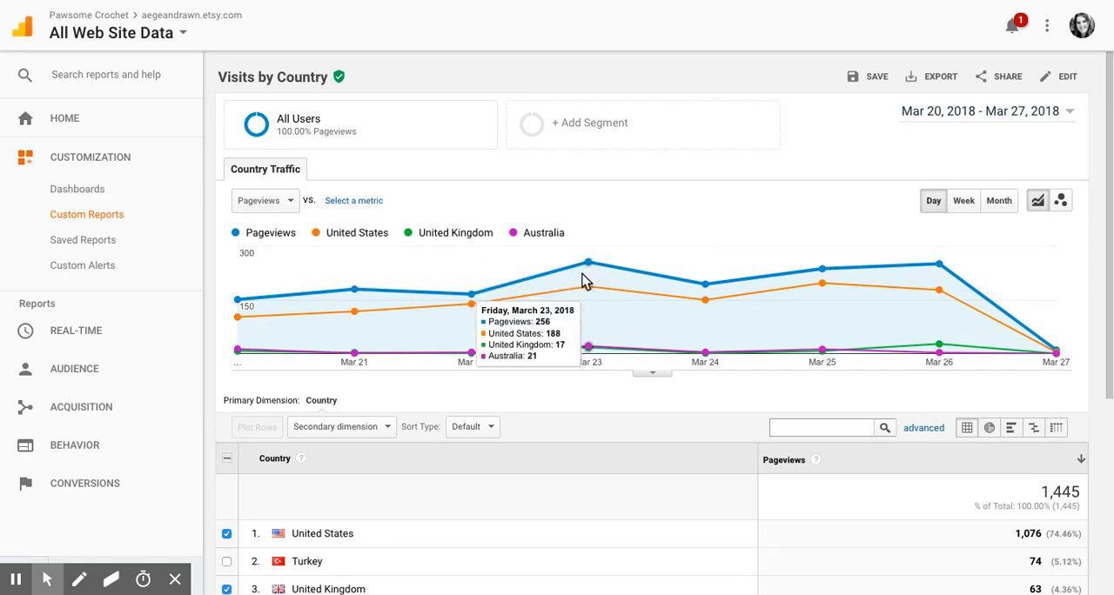
mouse_move(594, 308)
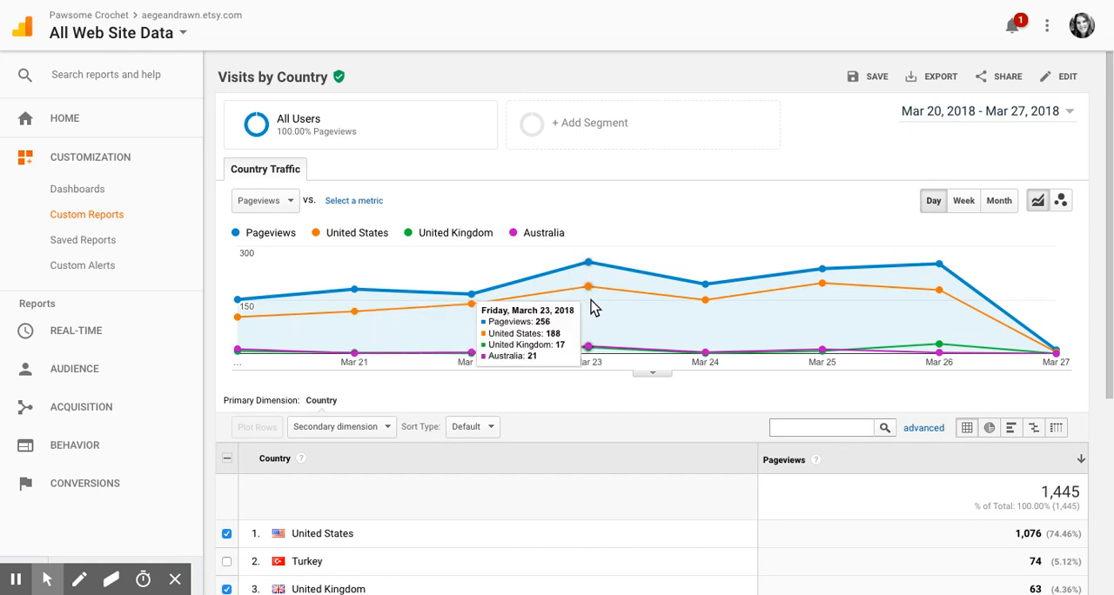
mouse_move(471, 303)
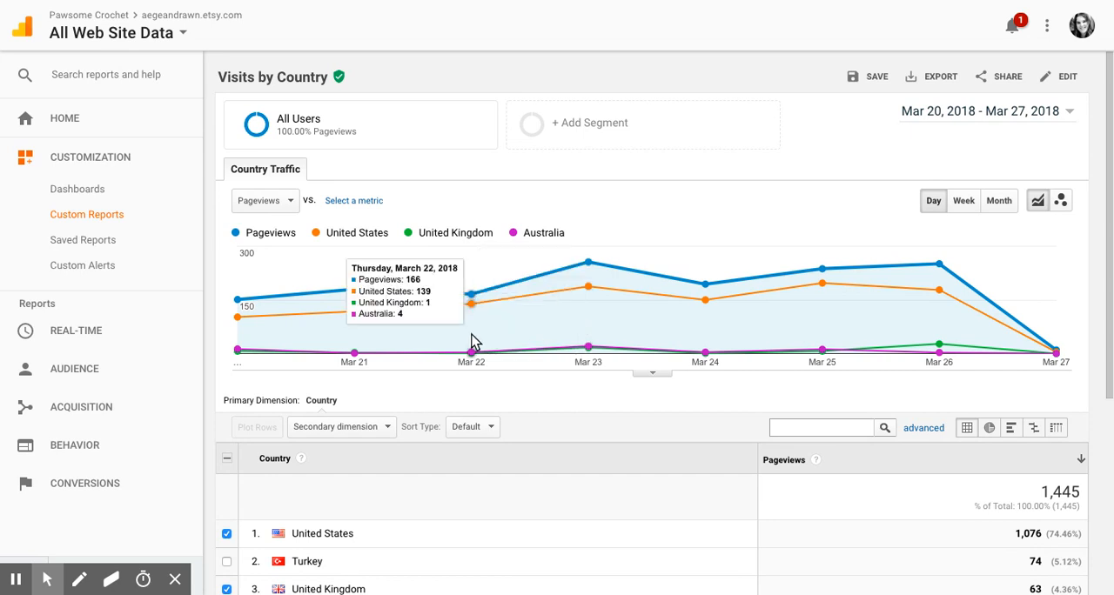
mouse_move(454, 326)
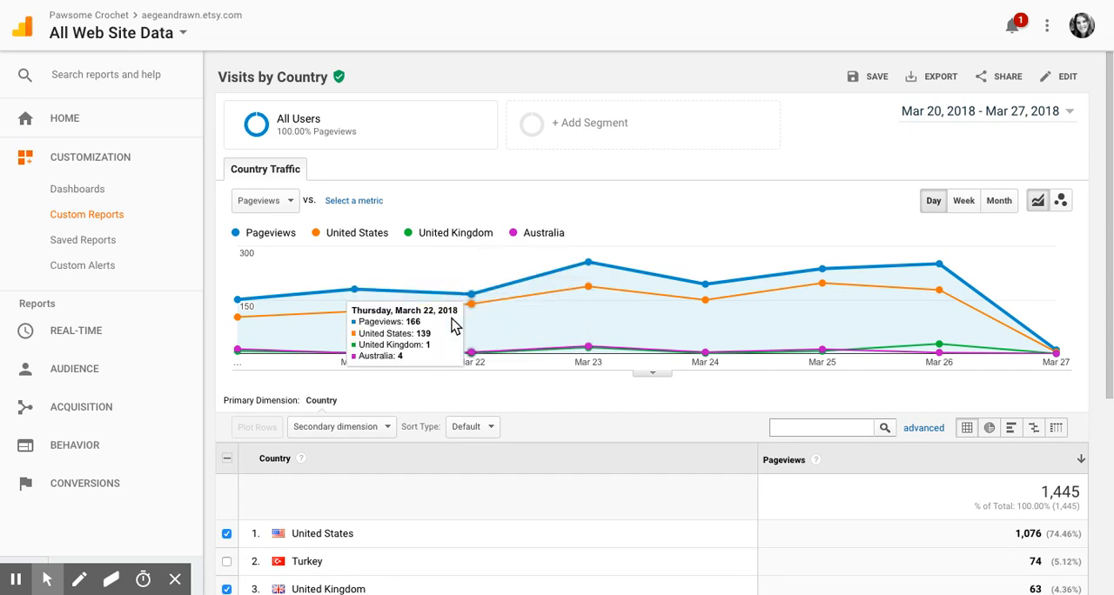
mouse_move(588, 326)
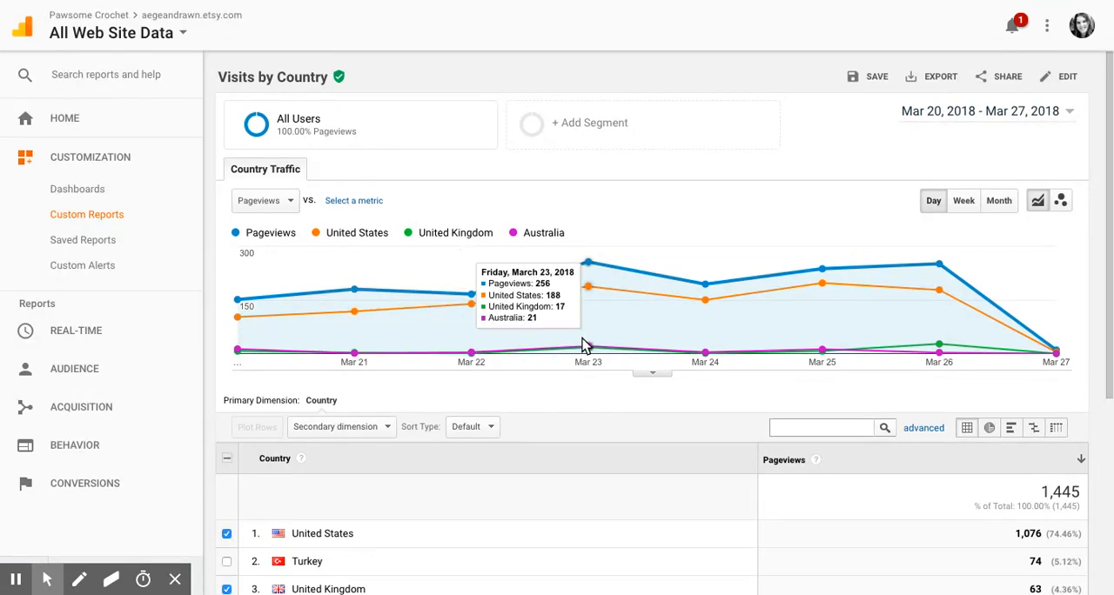
mouse_move(471, 355)
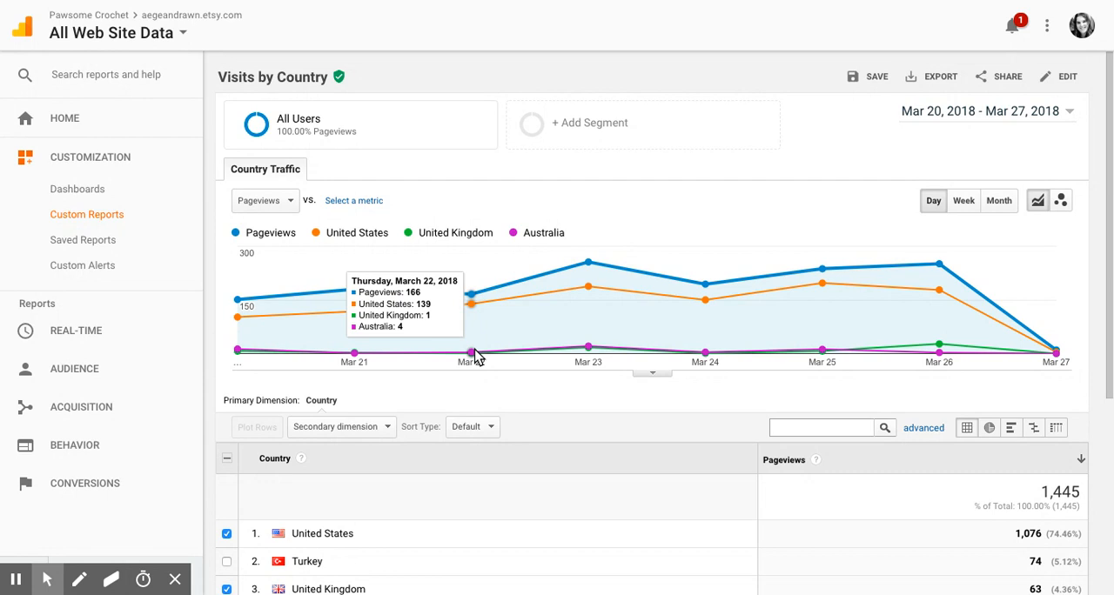
mouse_move(477, 364)
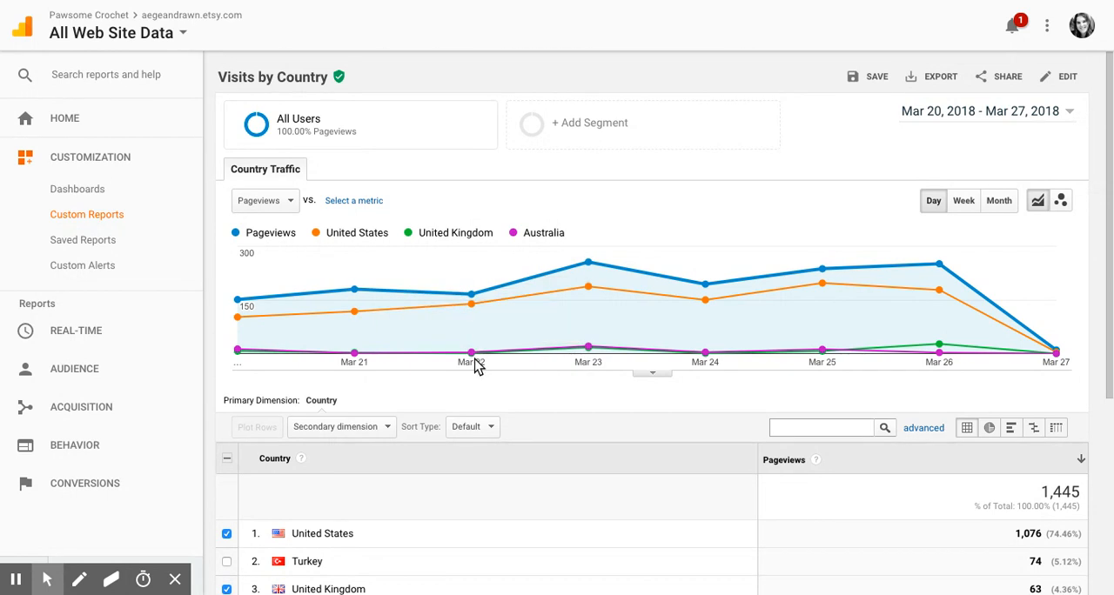
mouse_move(587, 315)
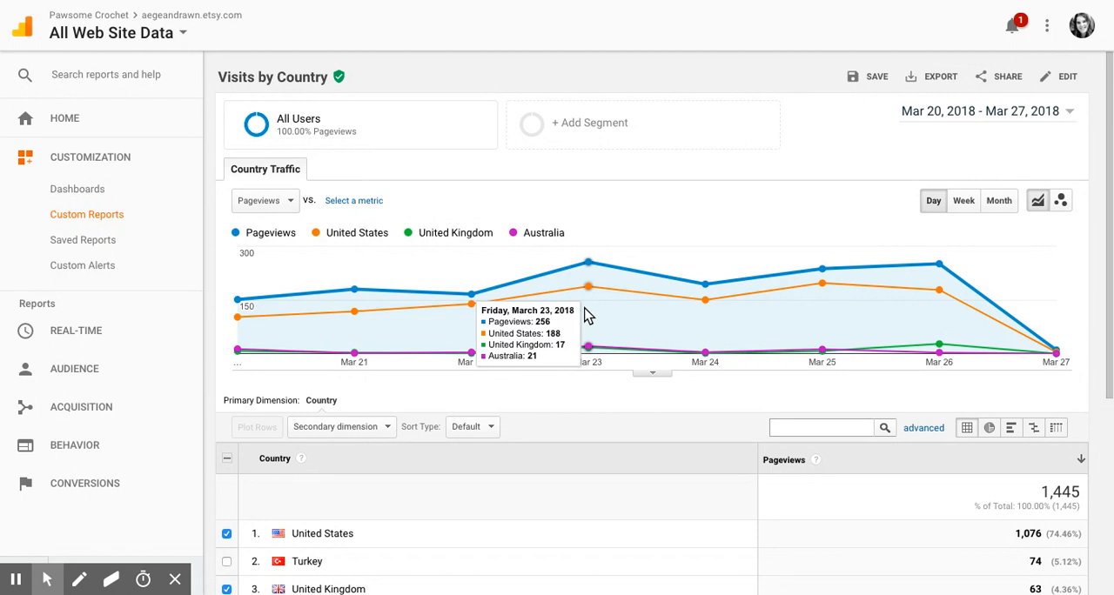
mouse_move(520, 348)
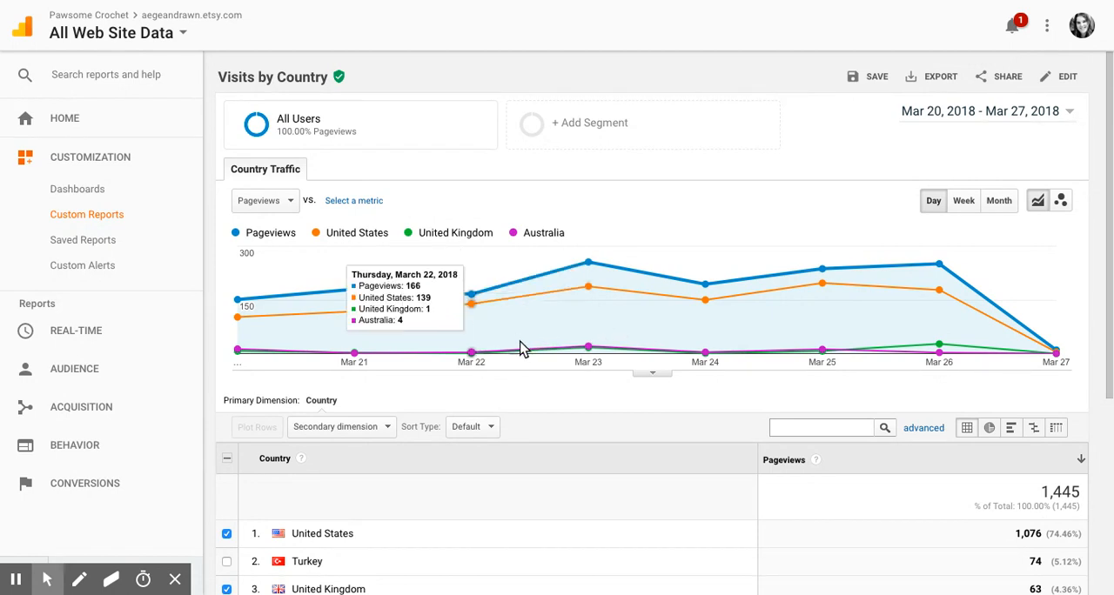
mouse_move(588, 266)
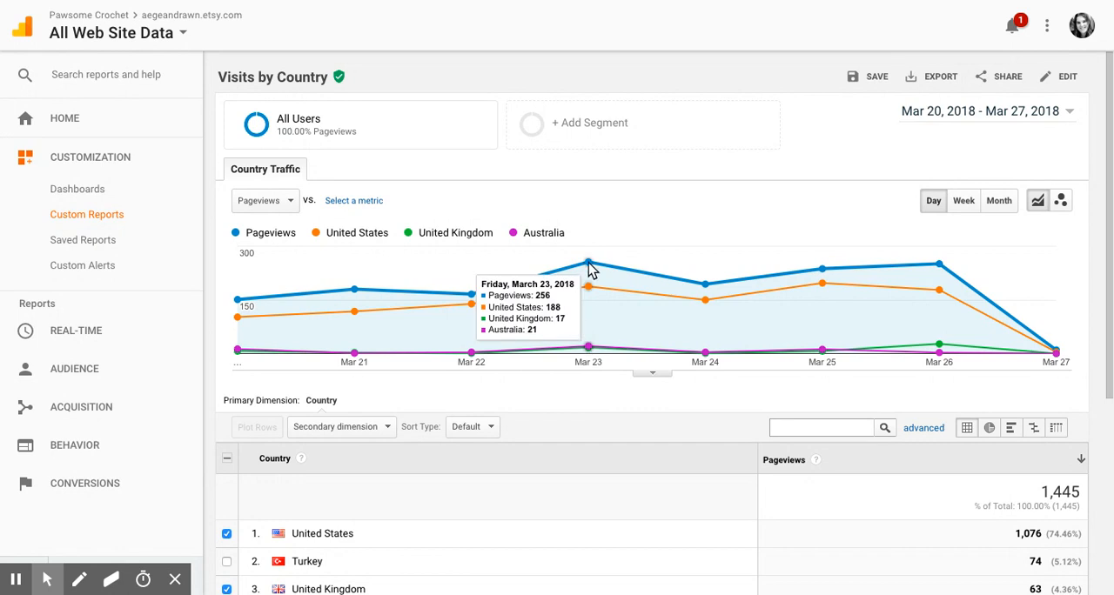
mouse_move(585, 392)
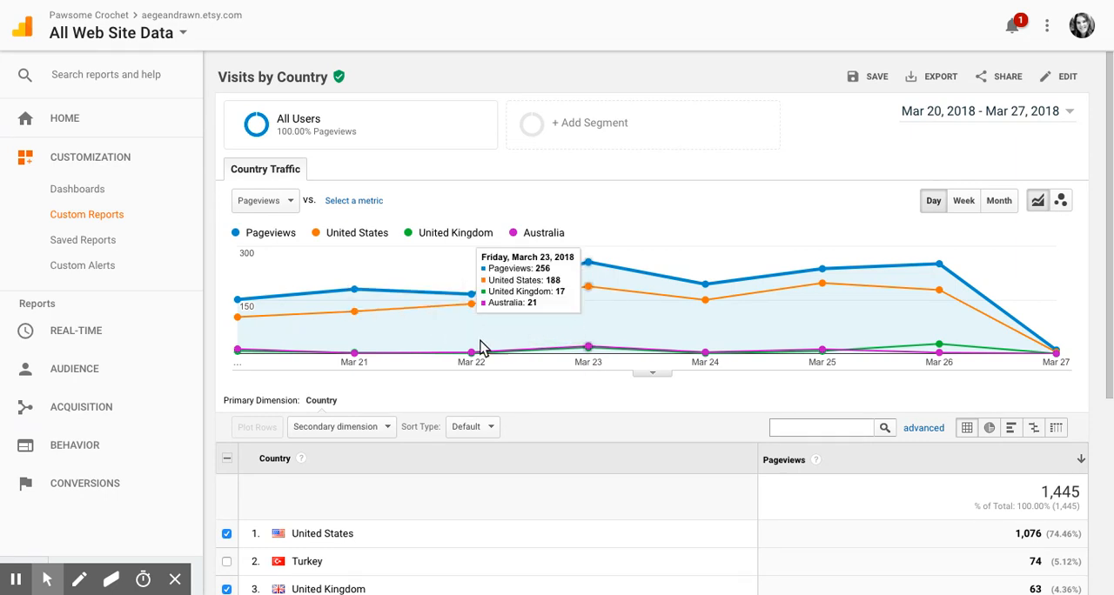
mouse_move(818, 346)
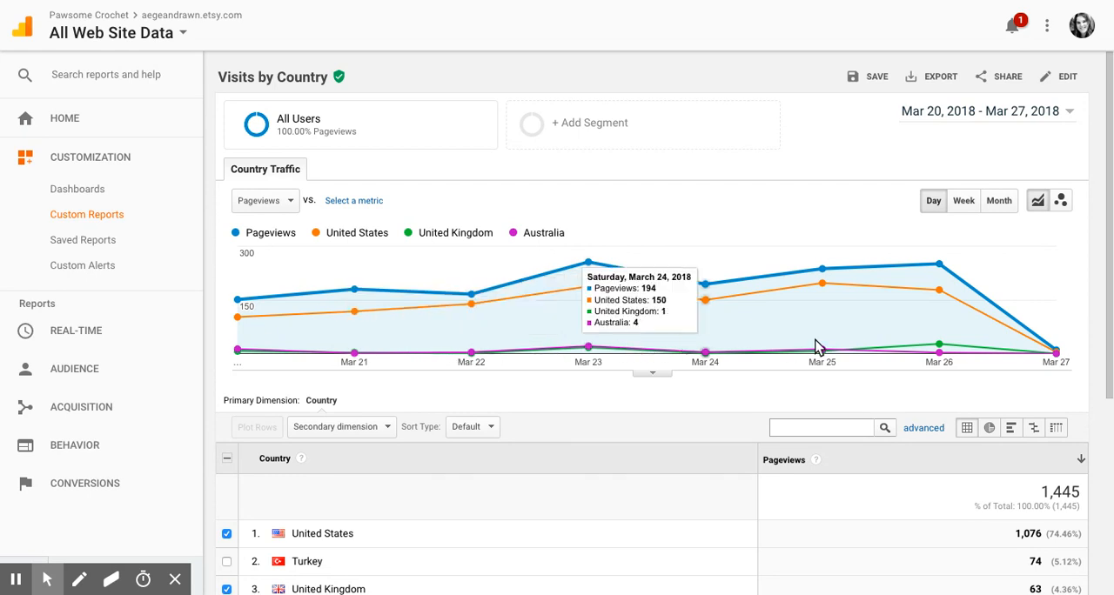
mouse_move(587, 264)
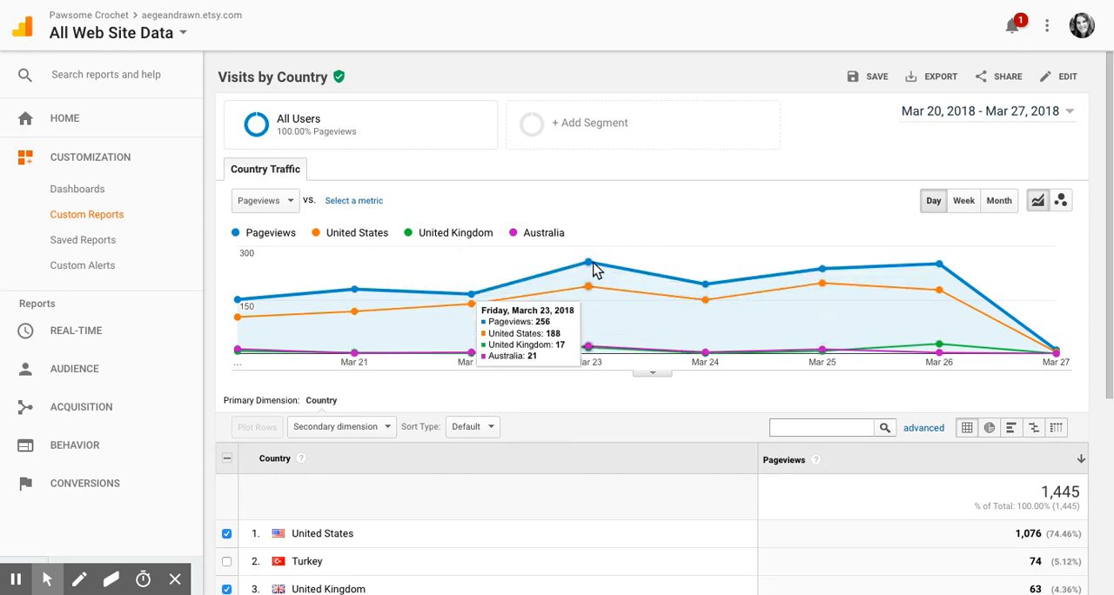
mouse_move(588, 310)
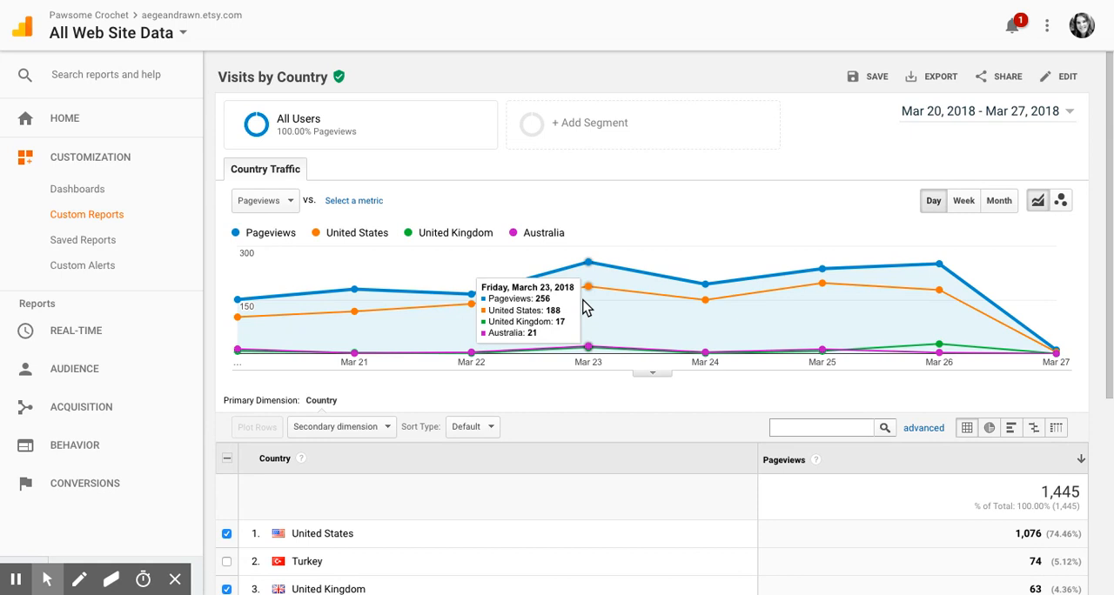
mouse_move(938, 343)
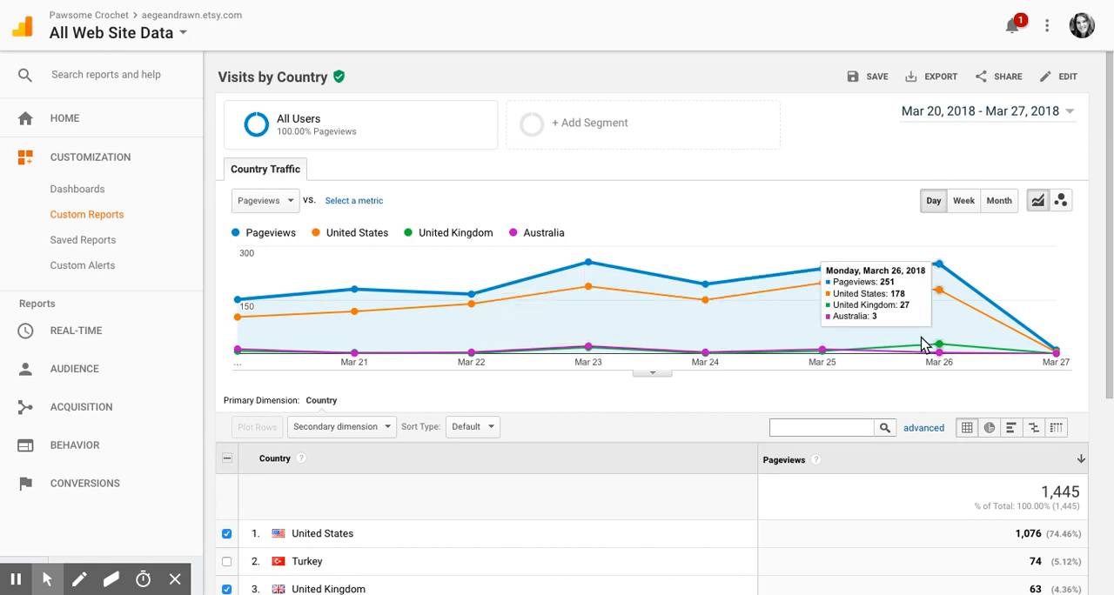
mouse_move(929, 289)
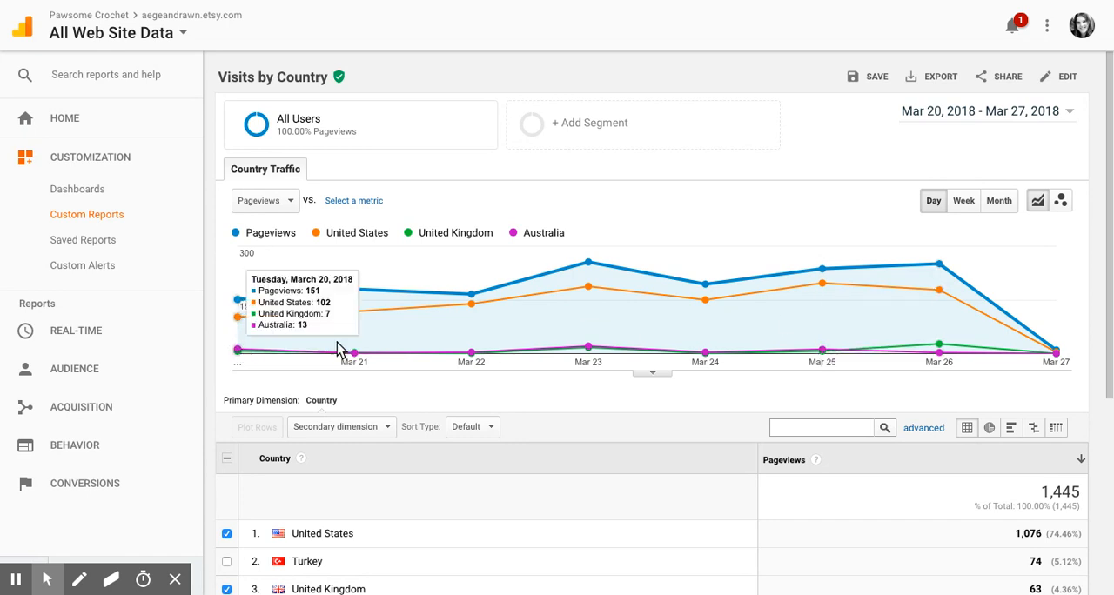
mouse_move(241, 339)
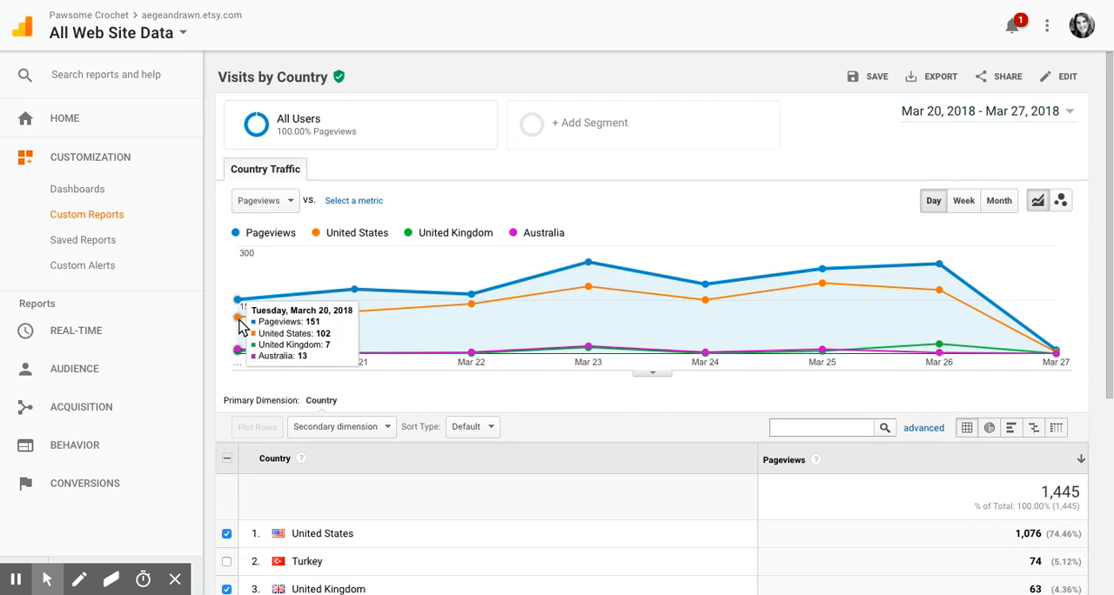
mouse_move(247, 330)
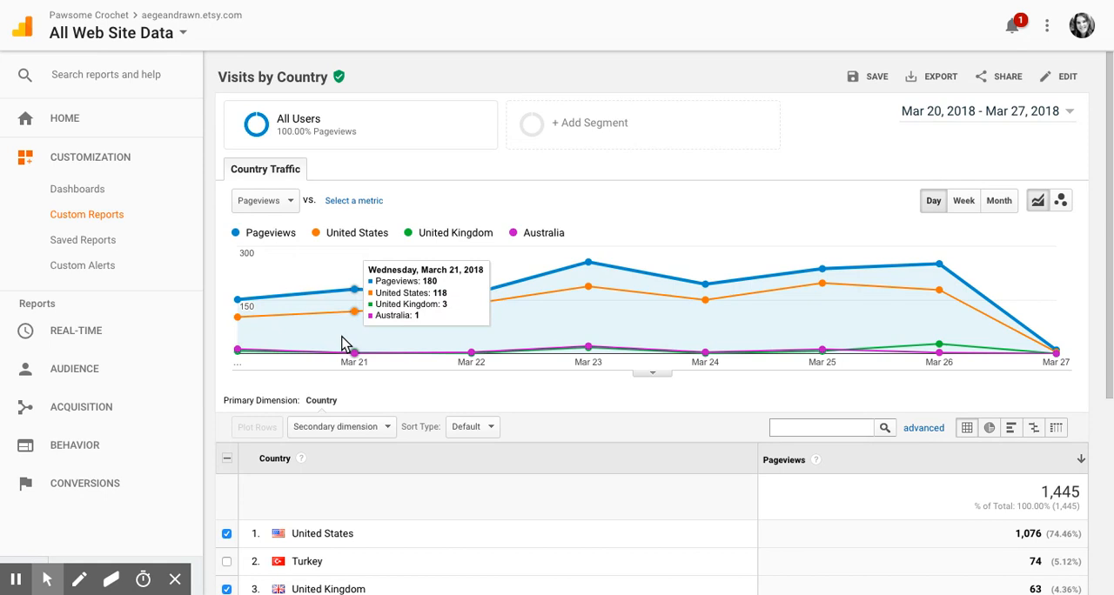
mouse_move(340, 347)
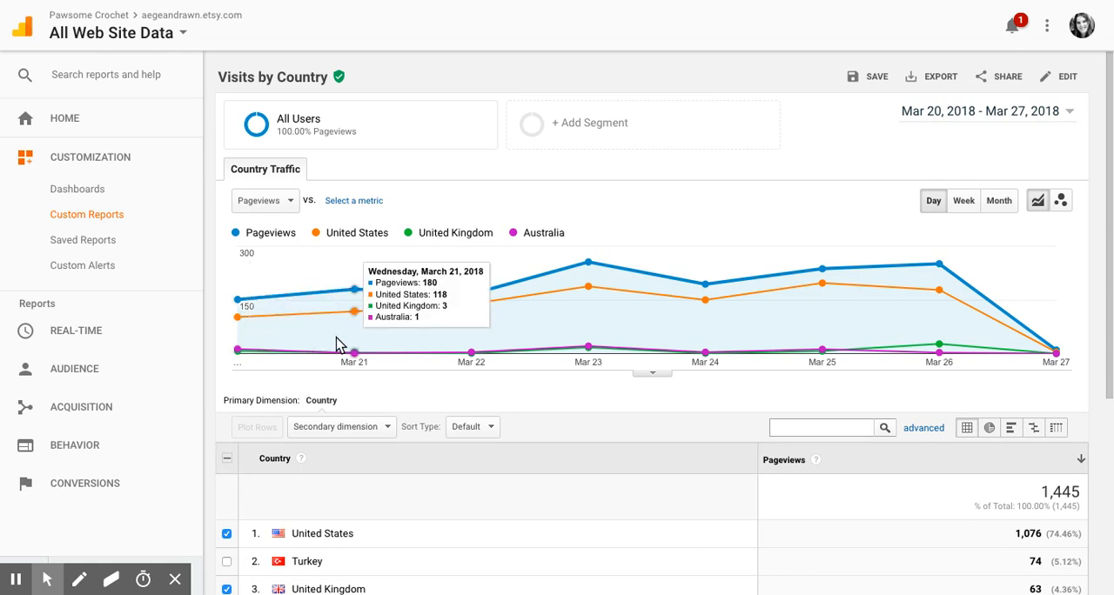
mouse_move(237, 316)
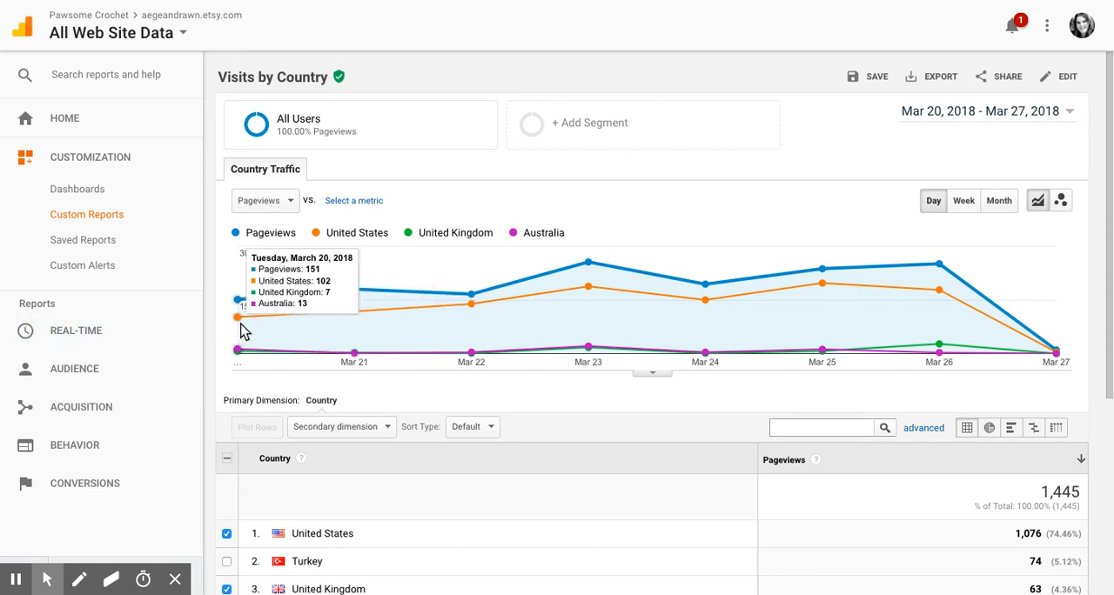
mouse_move(237, 329)
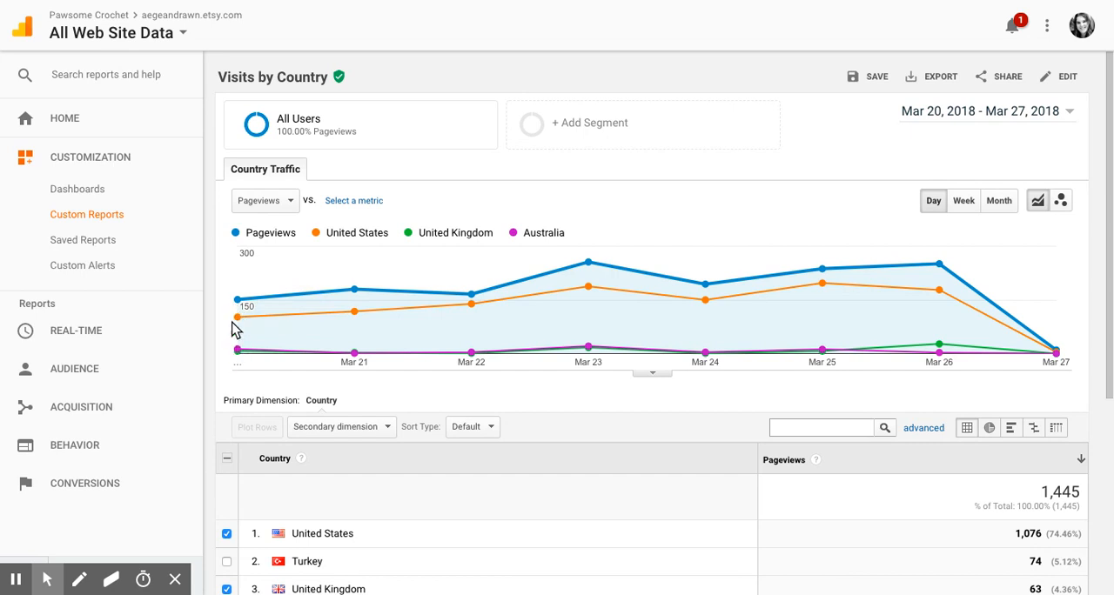
mouse_move(417, 372)
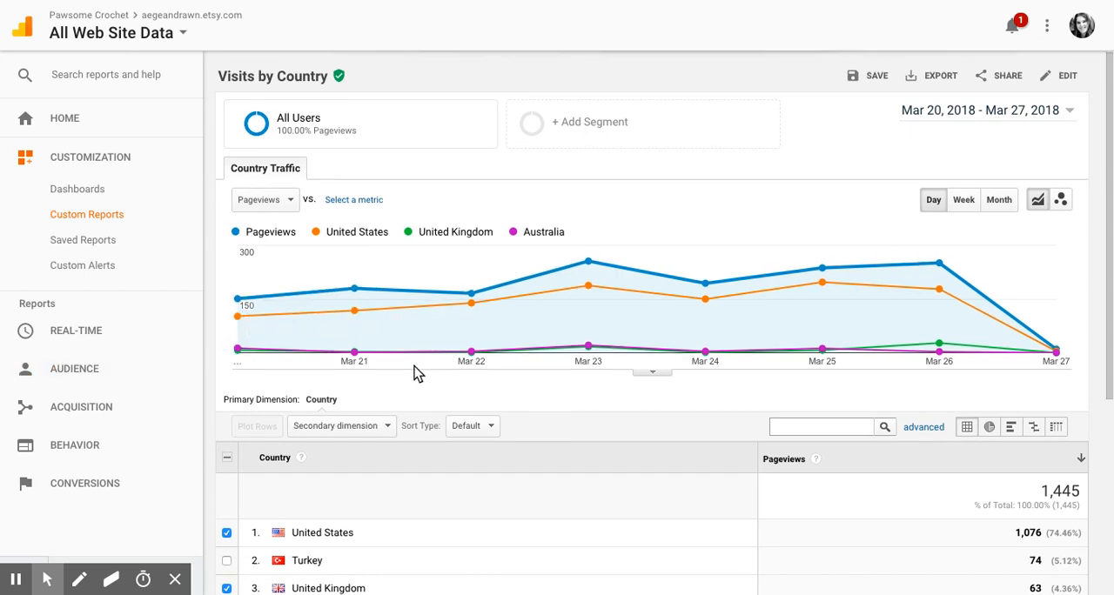
Step: Scroll down to the country table showing the top ten of 39 countries
scroll(down, 3)
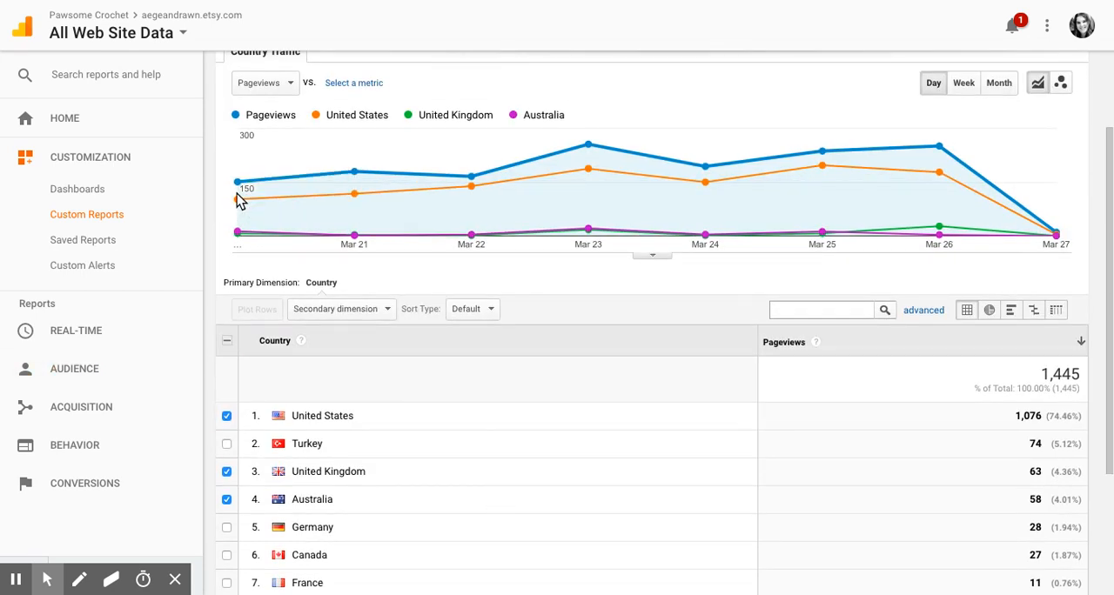
scroll(down, 3)
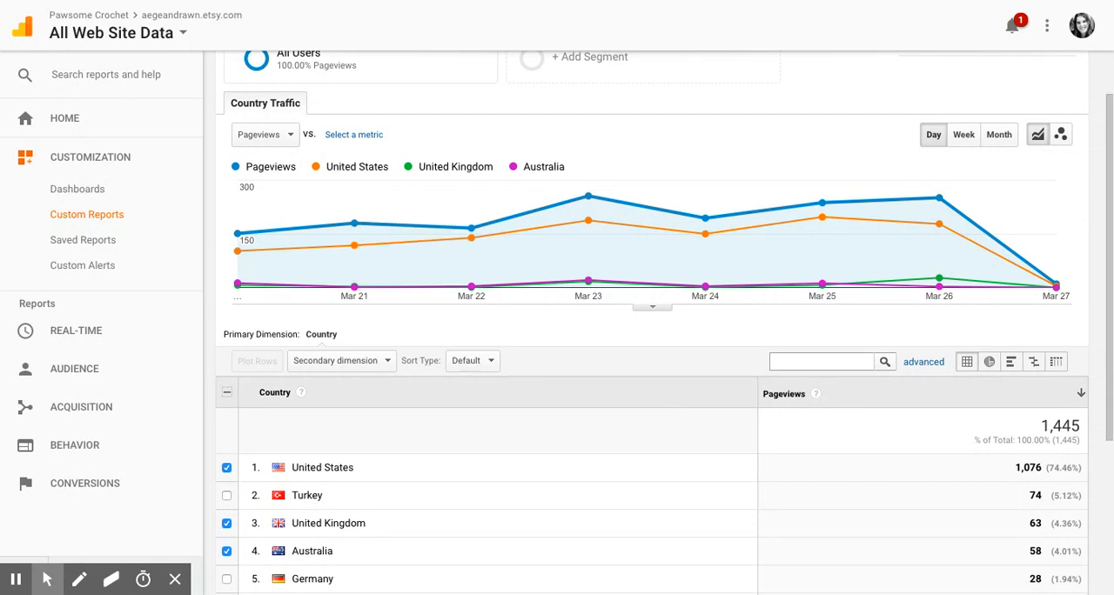
mouse_move(931, 393)
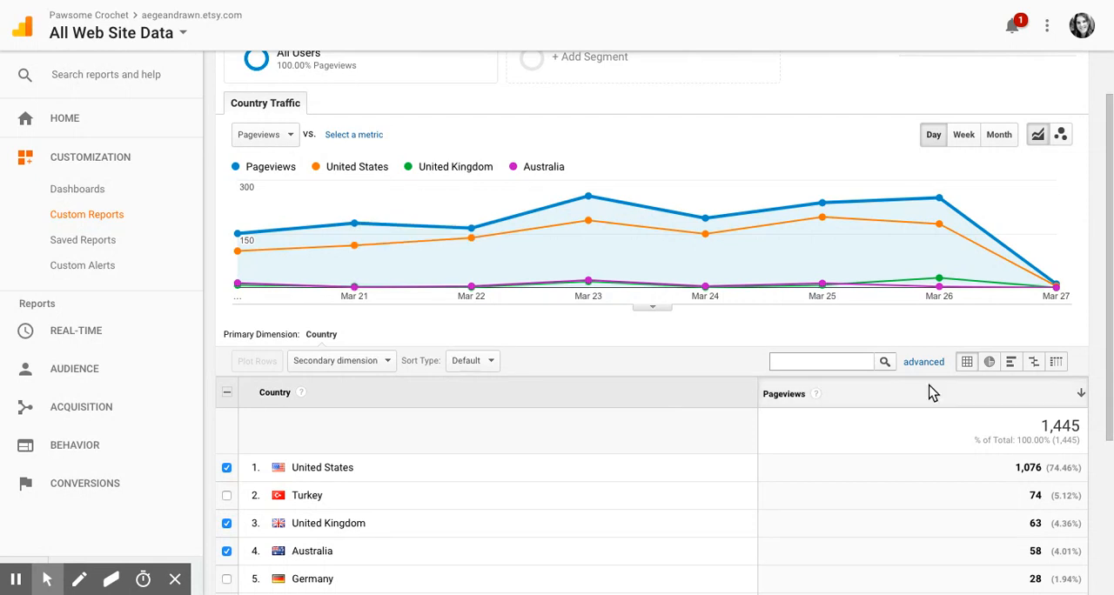
mouse_move(933, 394)
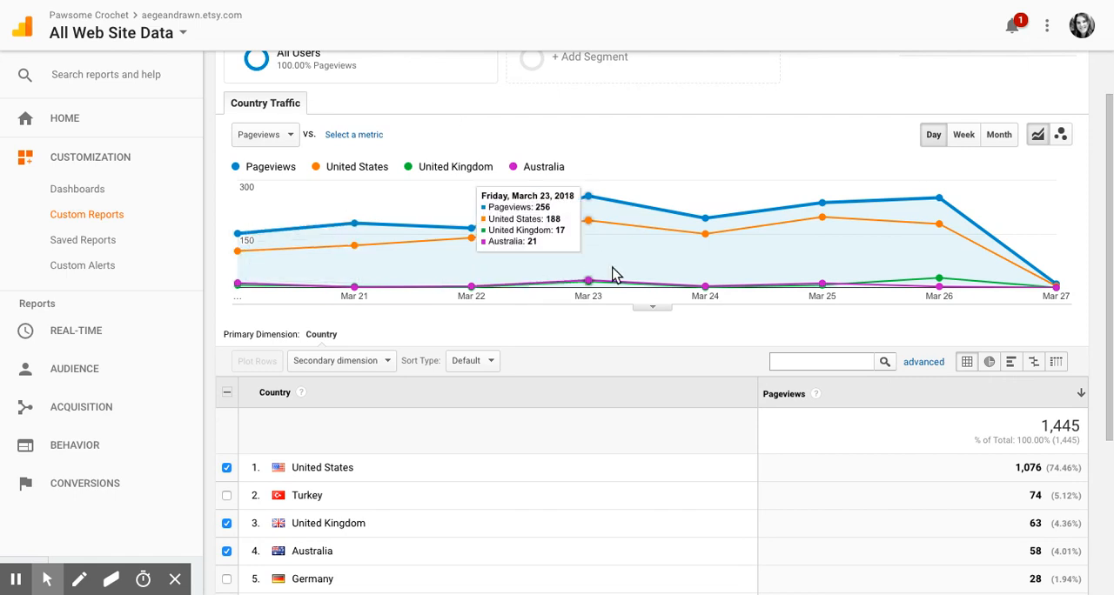
mouse_move(1087, 235)
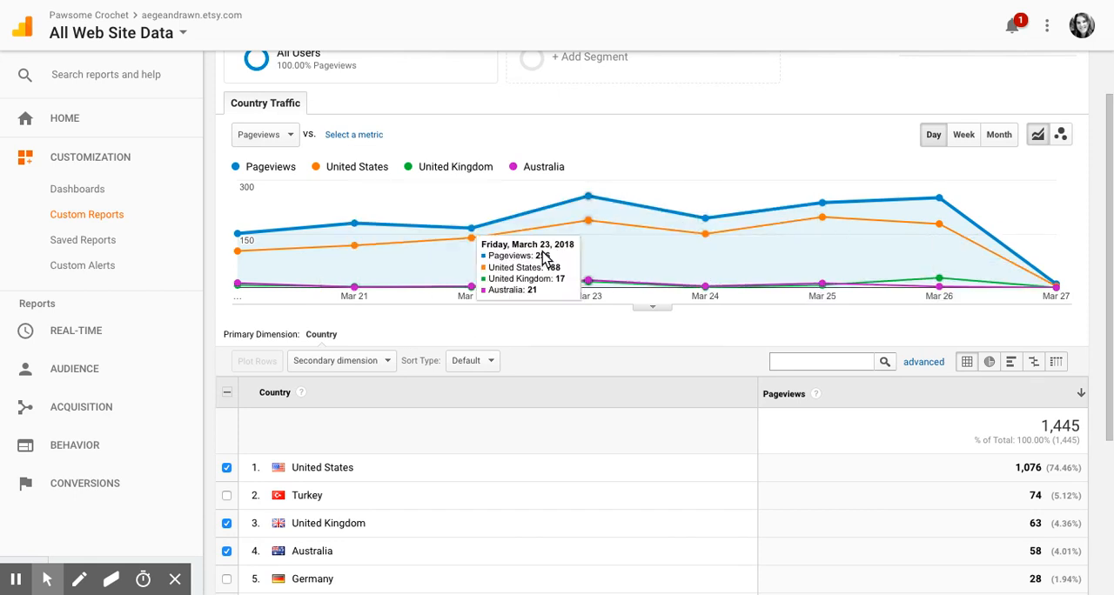
mouse_move(547, 259)
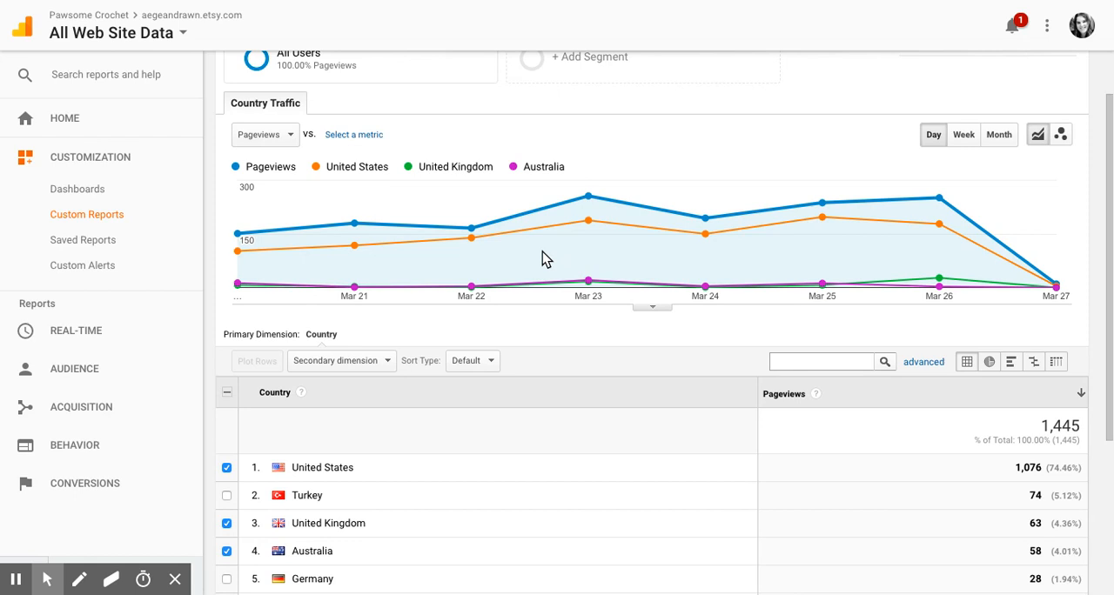
scroll(down, 3)
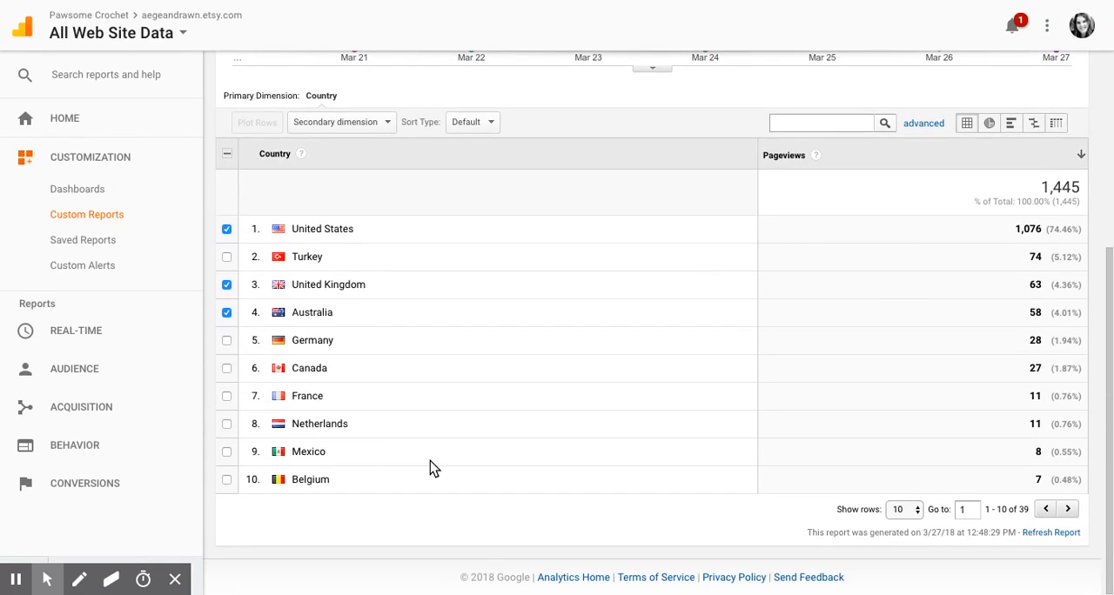